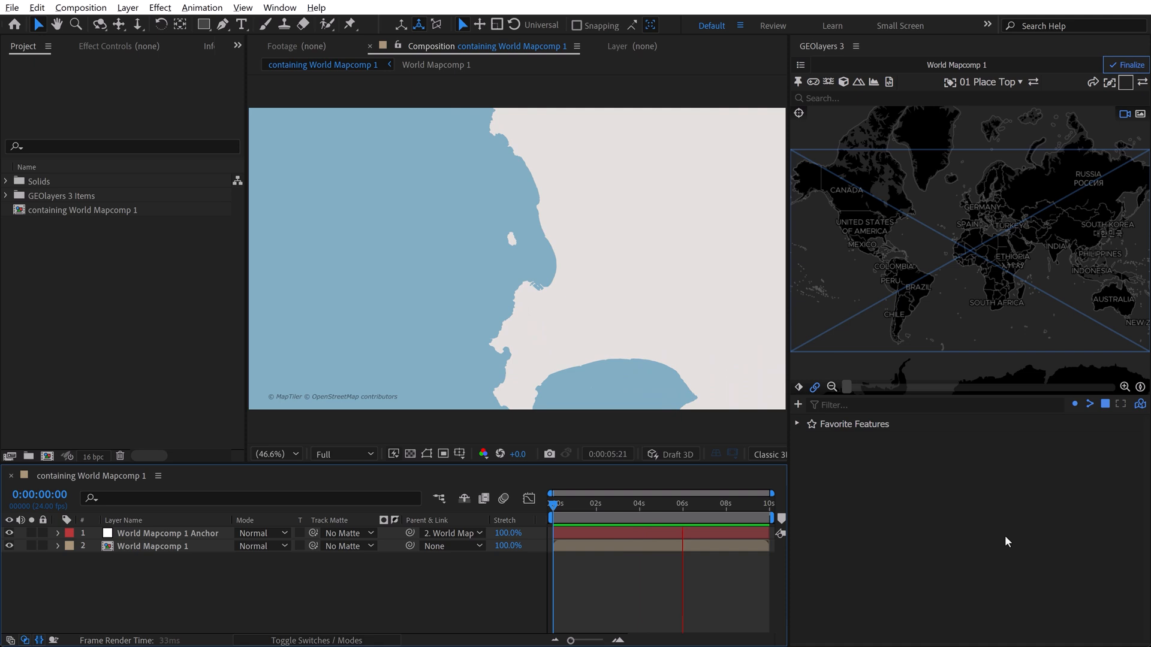
# - Start a GEOlayers mapcomp named 'Texture Mapcomp' with its view linked to World Mapcomp 1
pyautogui.click(716, 503)
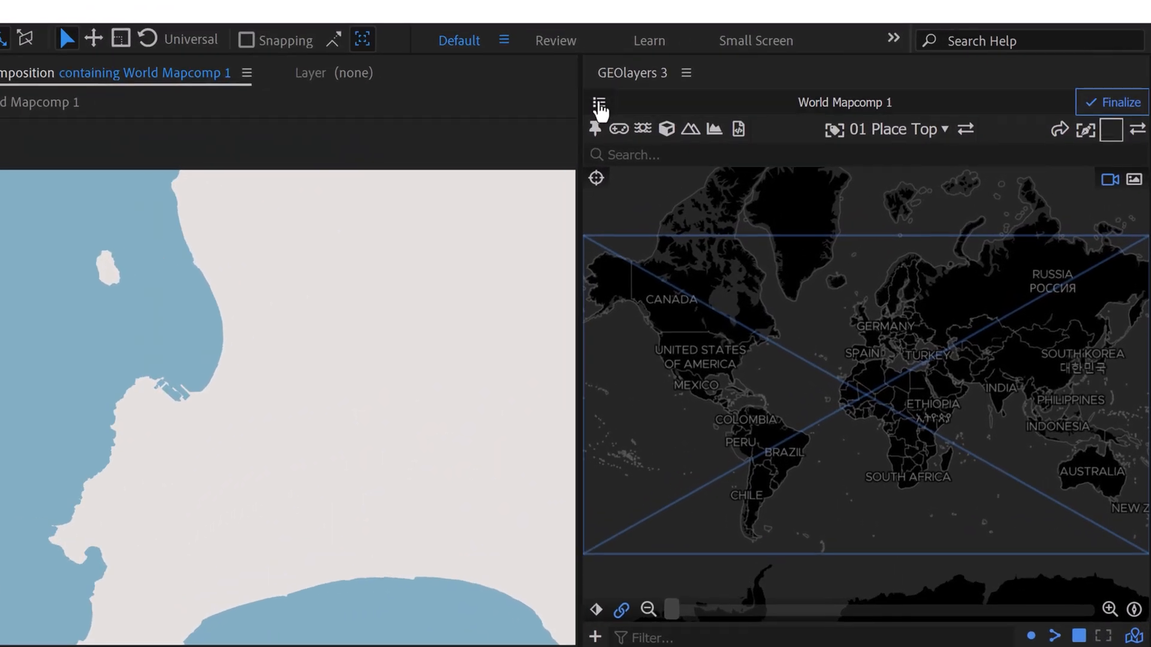
pyautogui.click(598, 102)
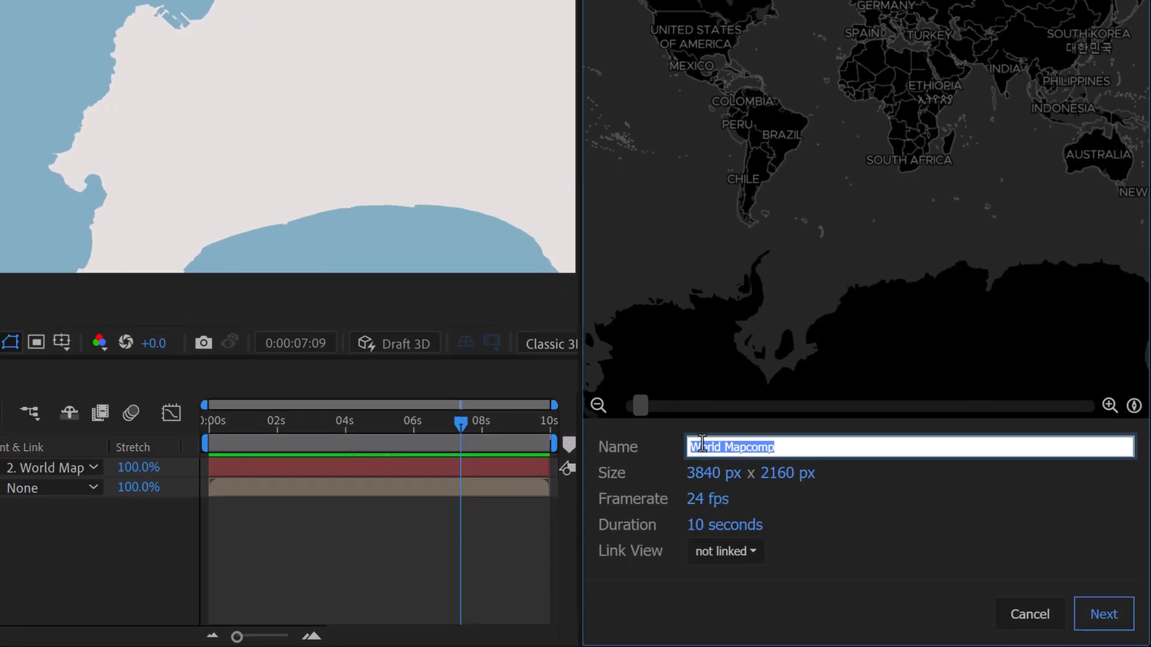
pyautogui.doubleClick(696, 446)
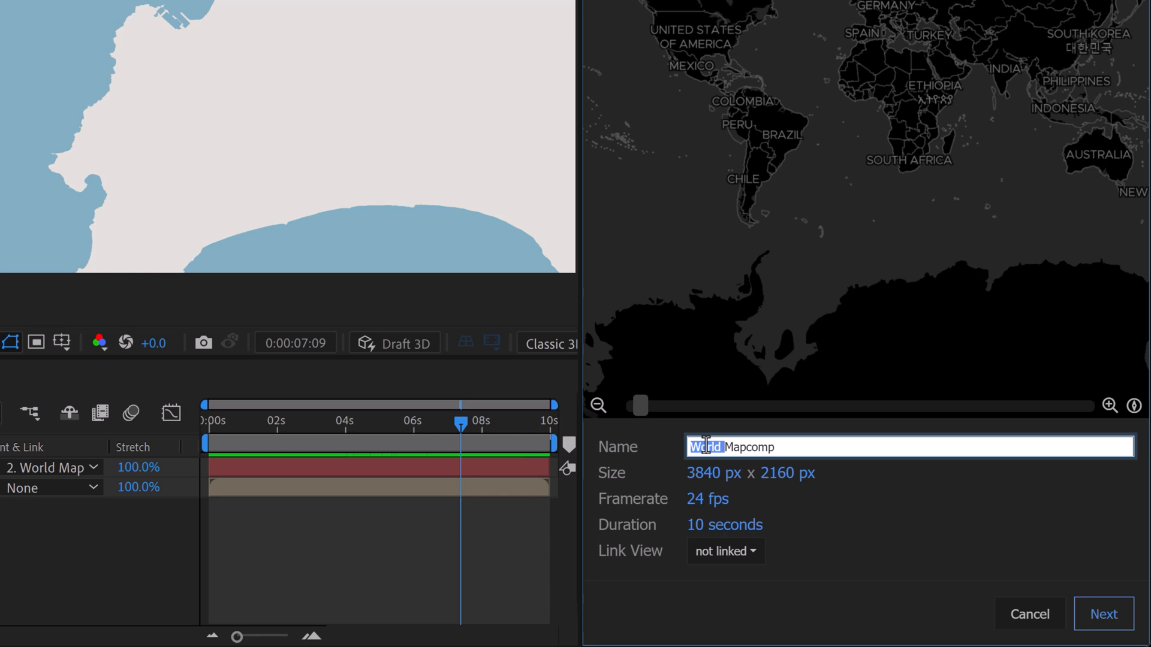
pyautogui.write('Texture')
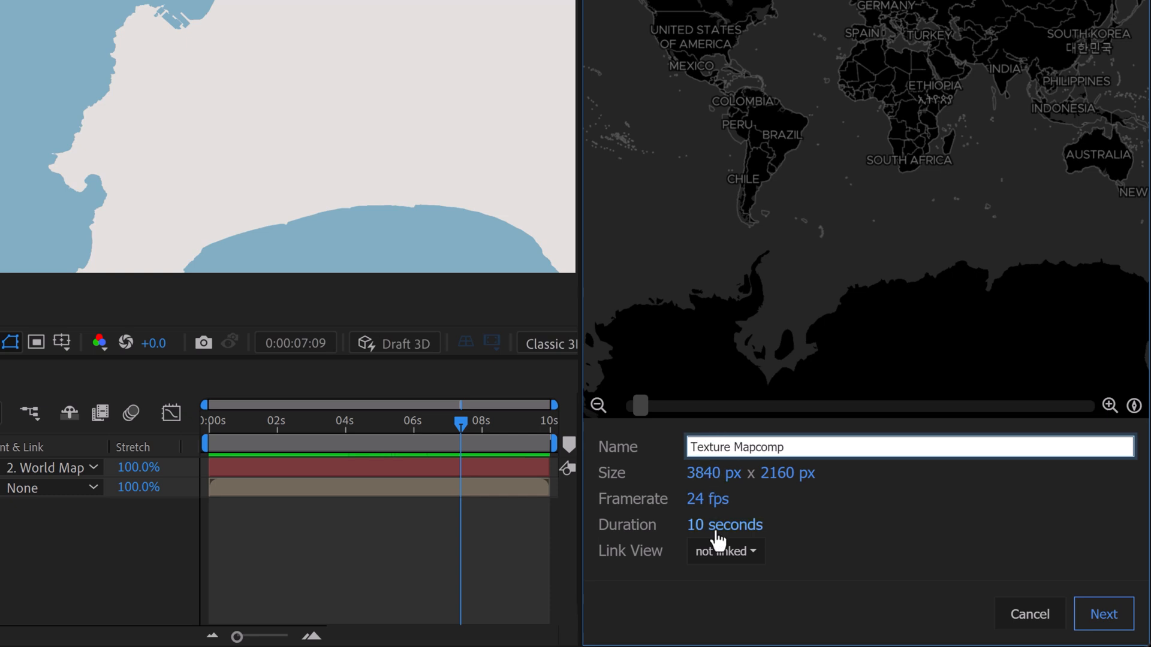
pyautogui.click(725, 552)
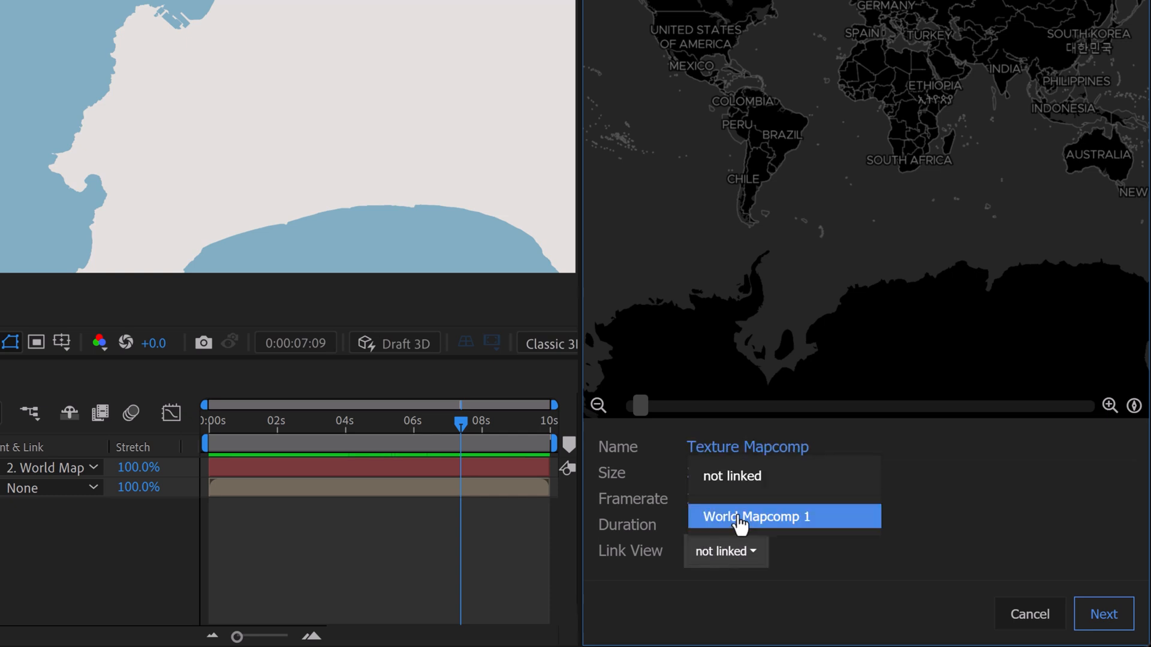
pyautogui.click(752, 516)
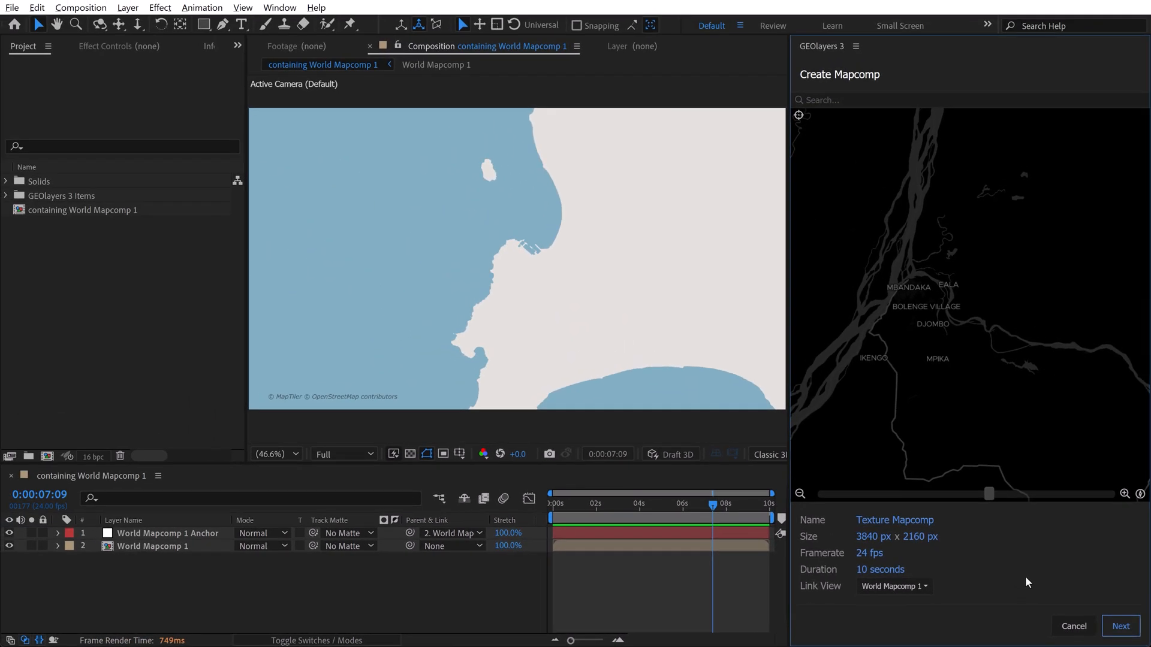
# - Advance to the map style grid and choose the Seamless Texture imagery style
pyautogui.click(1120, 625)
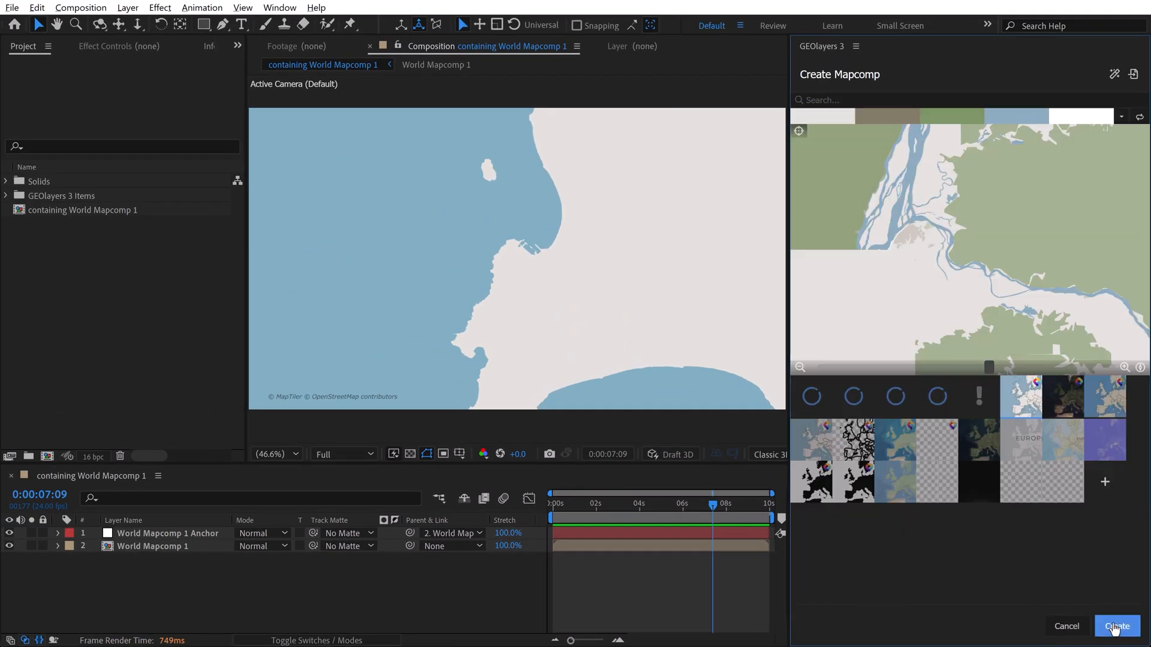
pyautogui.click(1116, 625)
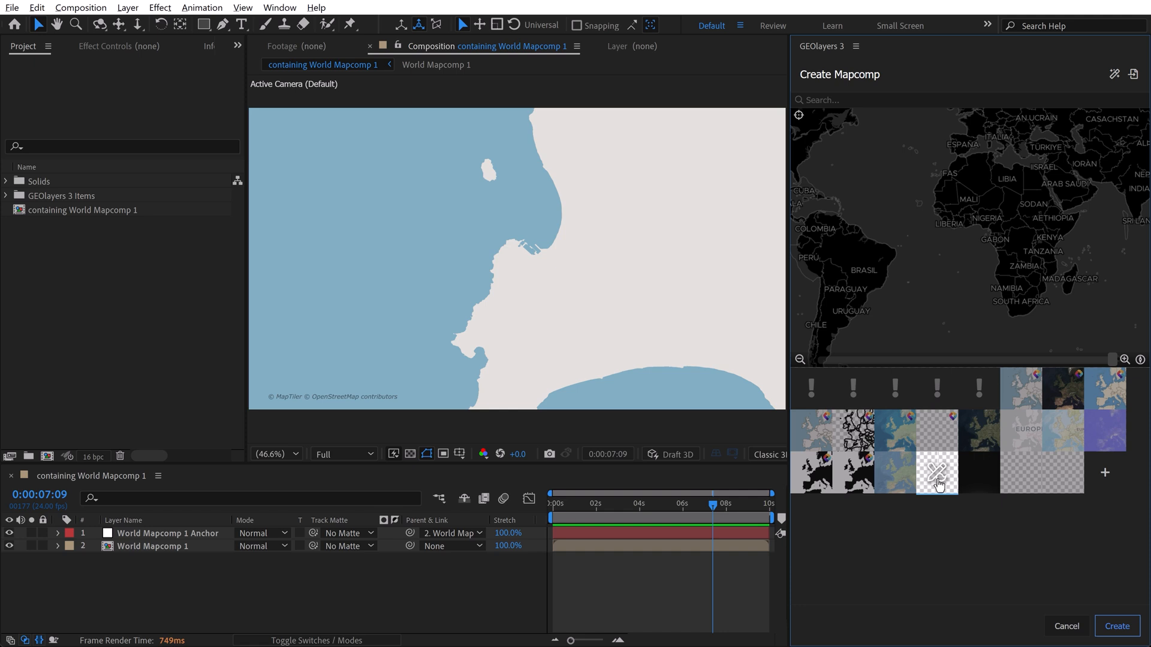
pyautogui.click(938, 477)
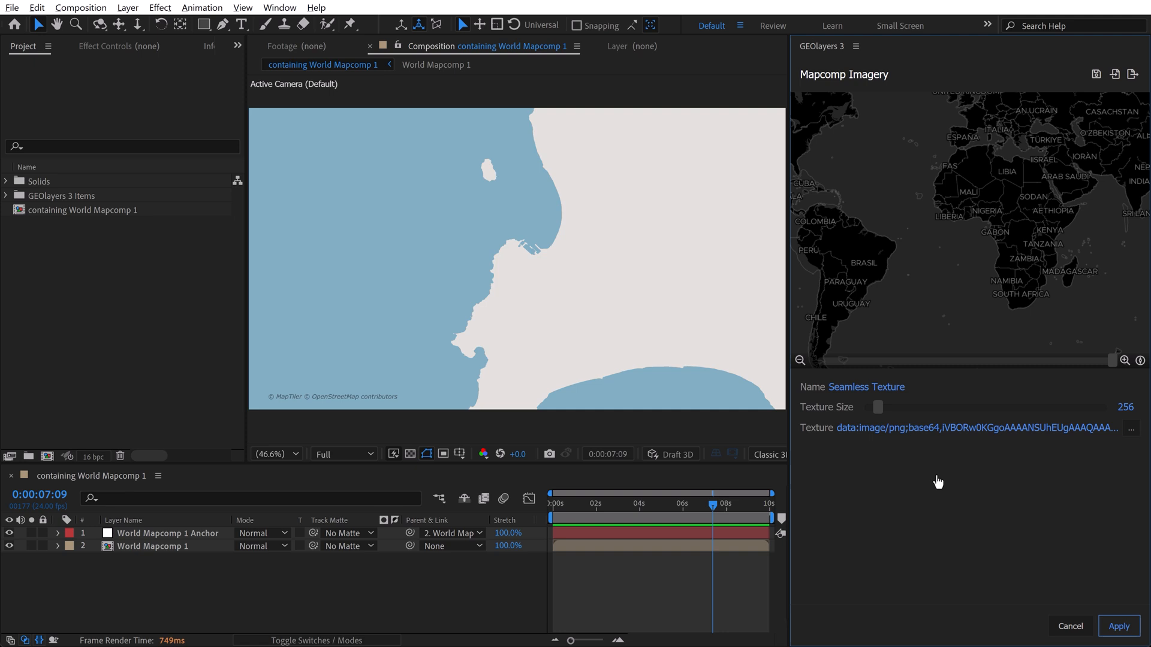
# - Check the 05-graphics folder, then load old paper.jpg as the seamless texture source
pyautogui.press('alt+tab')
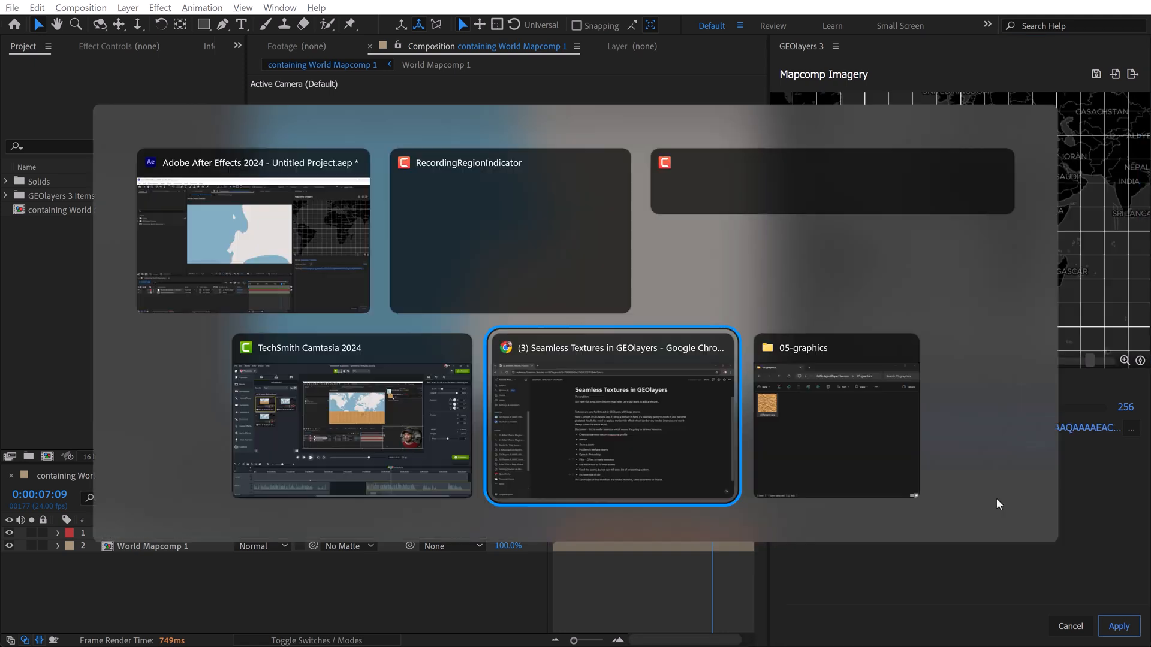
pyautogui.click(834, 416)
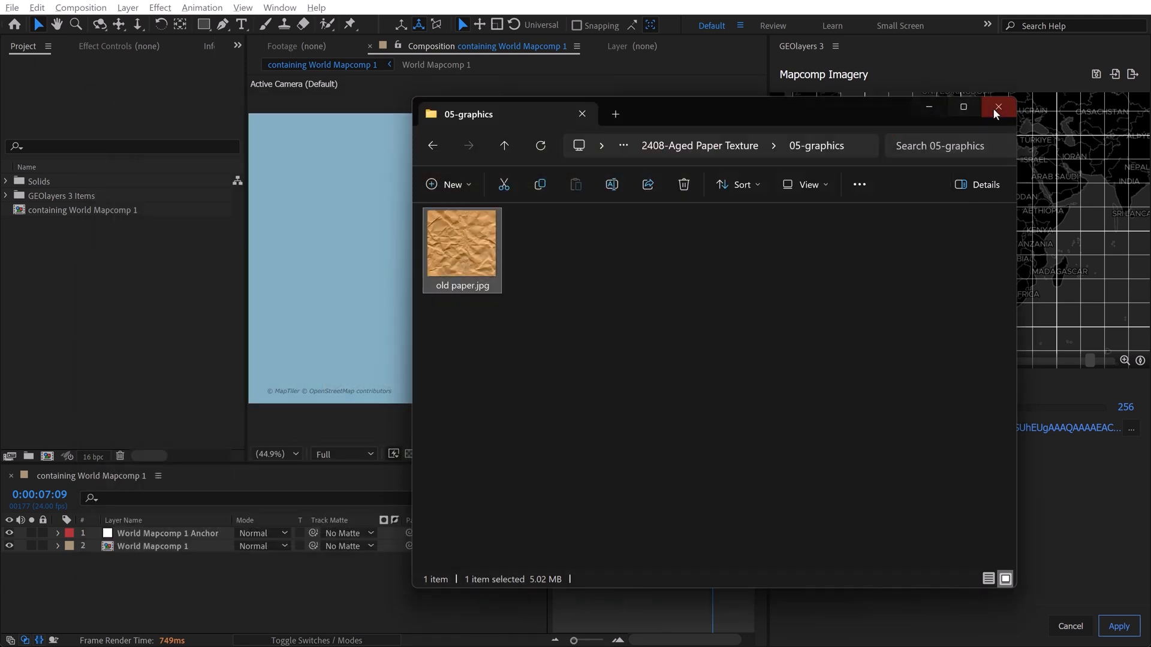
pyautogui.click(997, 108)
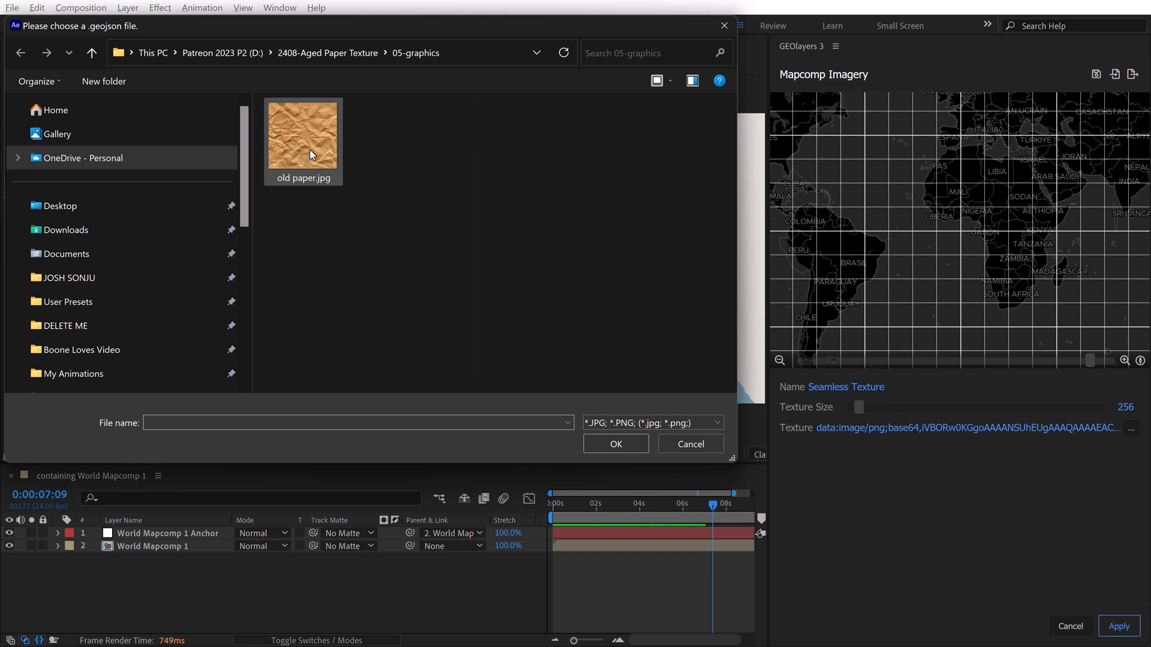
pyautogui.click(615, 444)
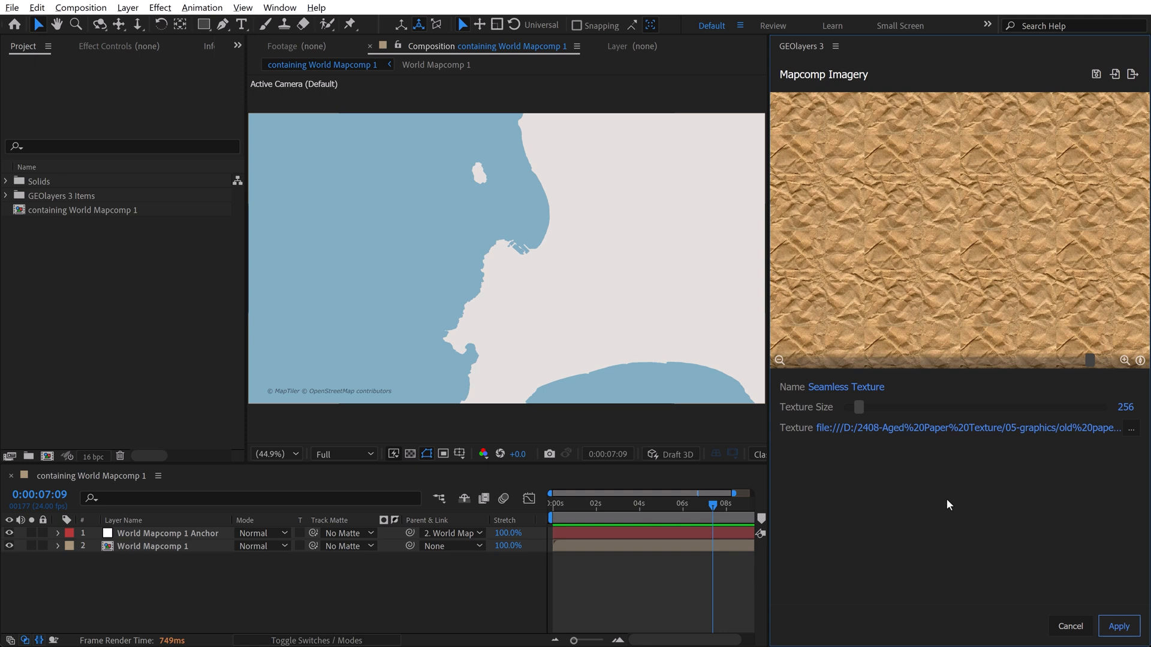
pyautogui.moveTo(850, 412)
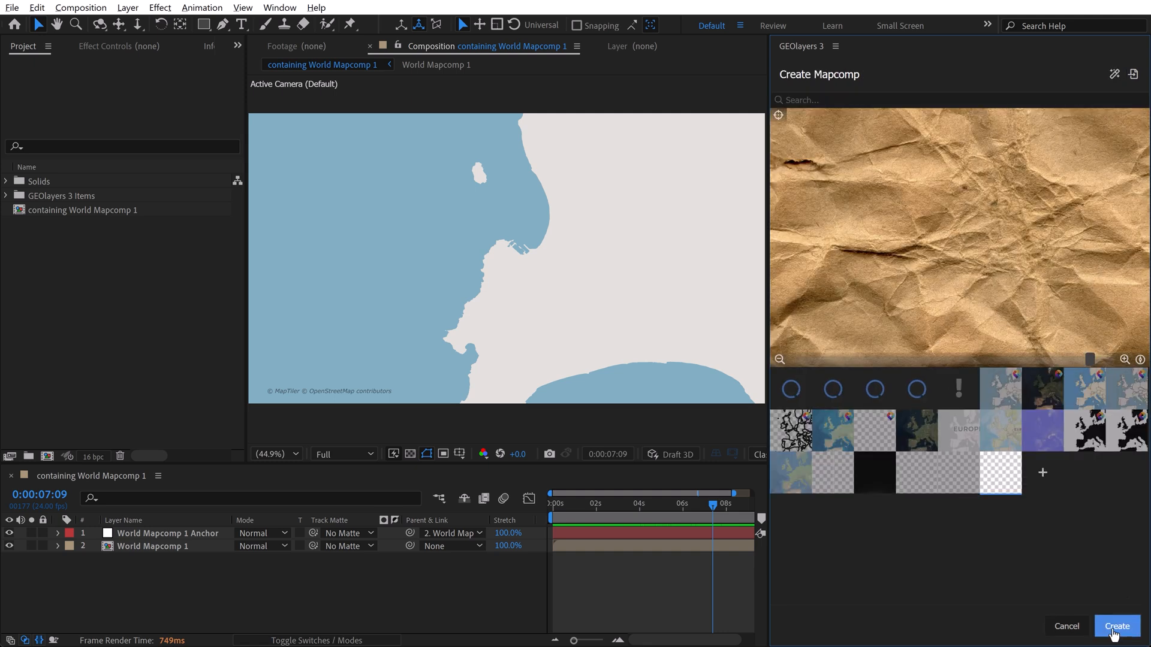
# - Create Texture Mapcomp, select its layer, and finalize it in GEOlayers
pyautogui.click(1117, 626)
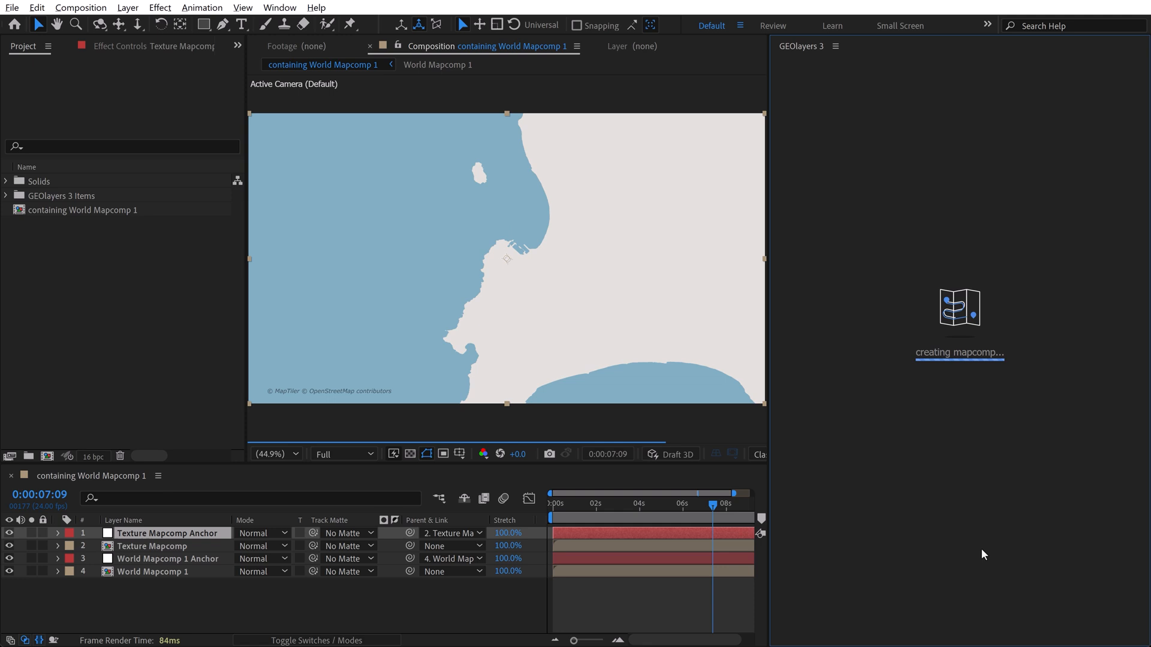
pyautogui.click(152, 546)
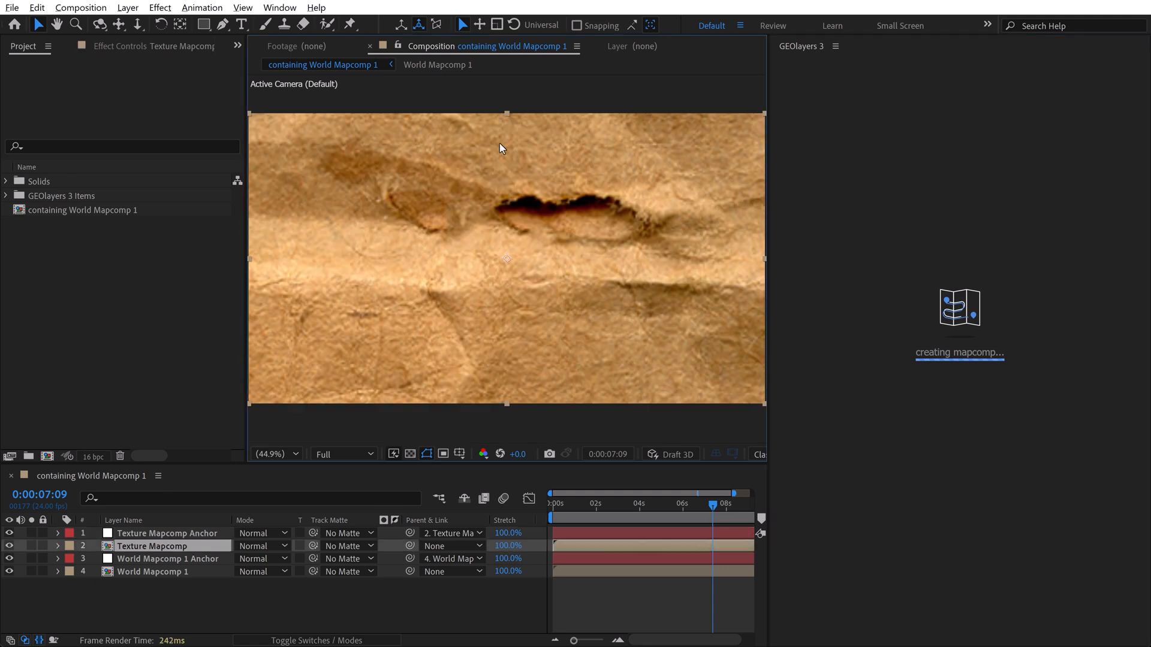
pyautogui.moveTo(508, 412)
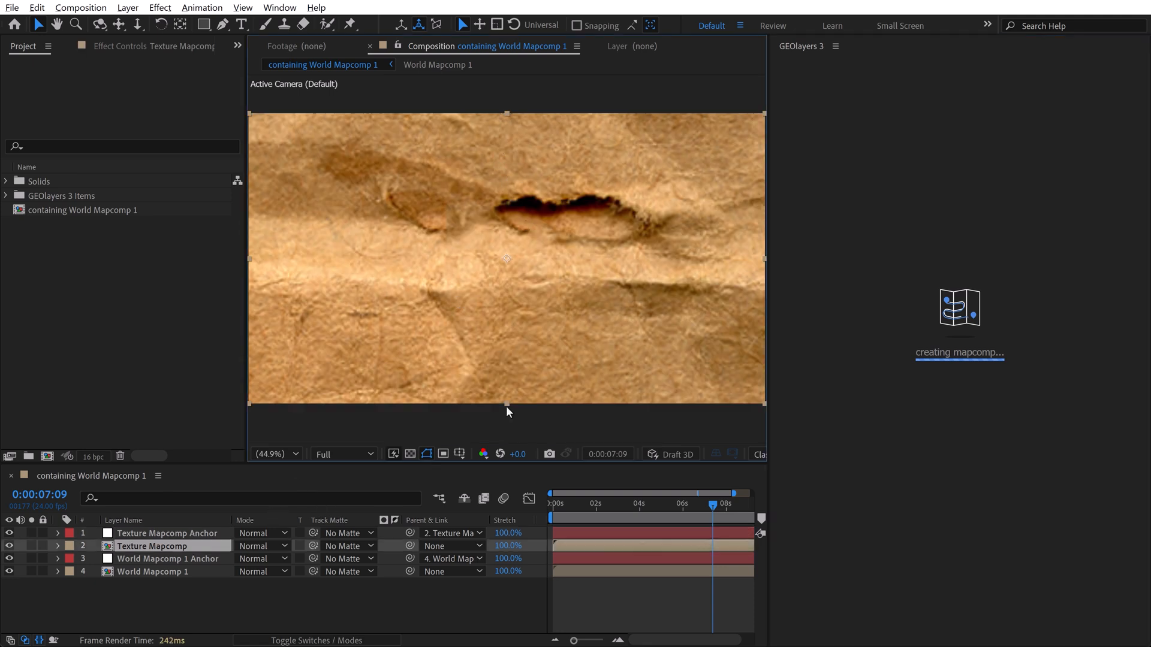
pyautogui.moveTo(914, 485)
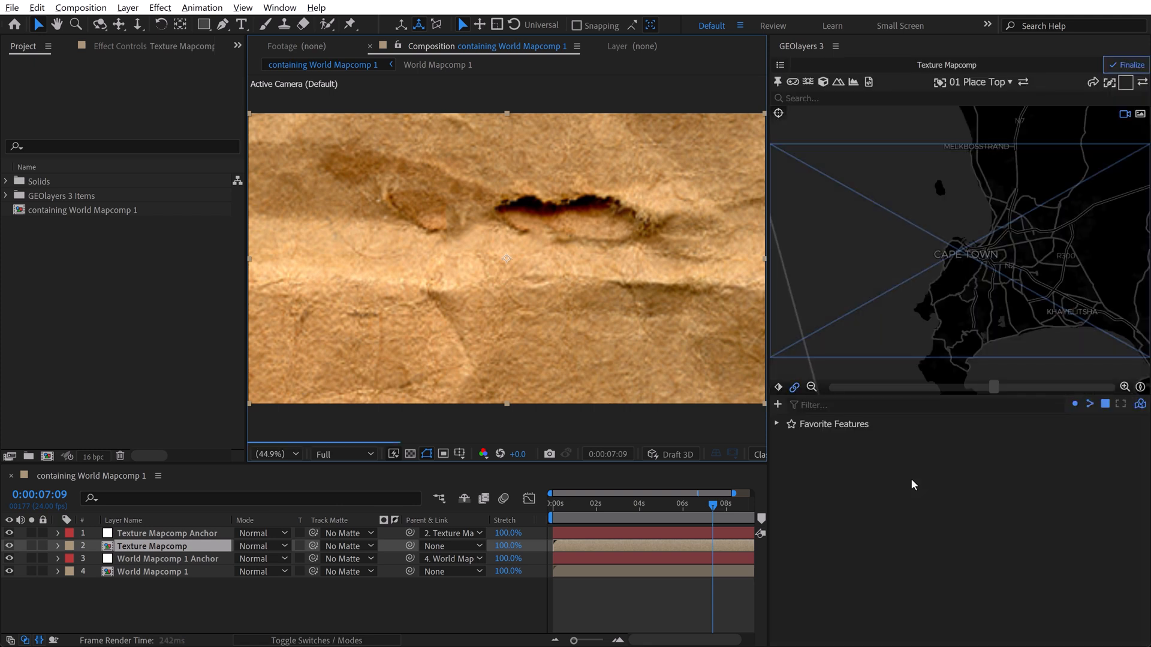
pyautogui.moveTo(939, 297)
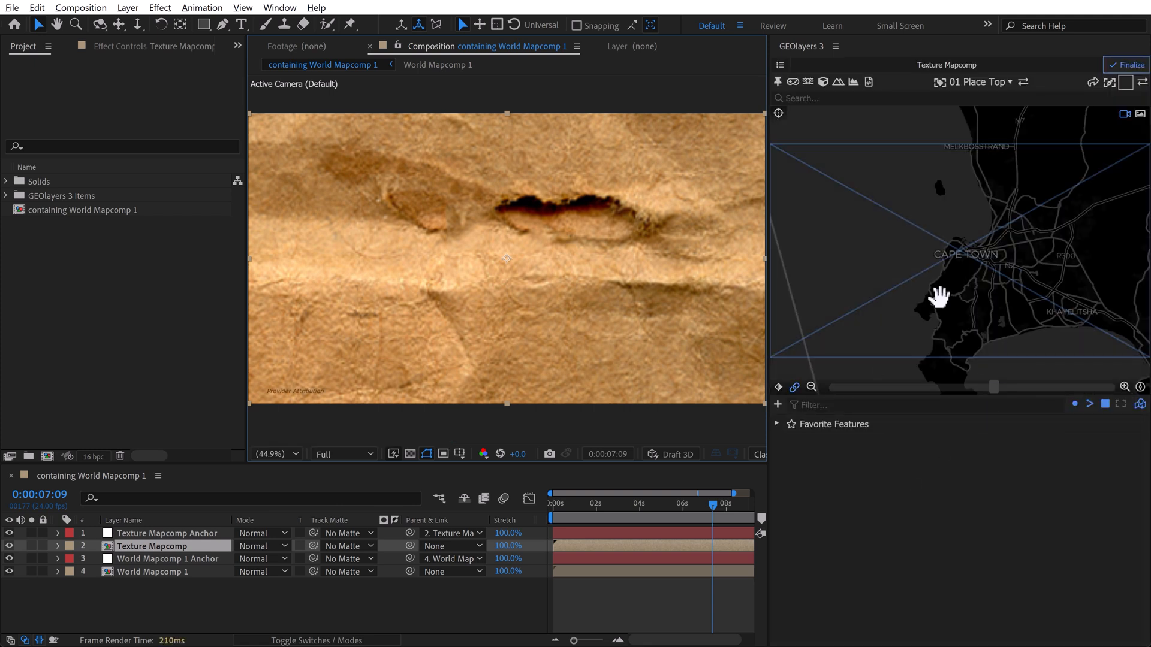
pyautogui.click(1126, 65)
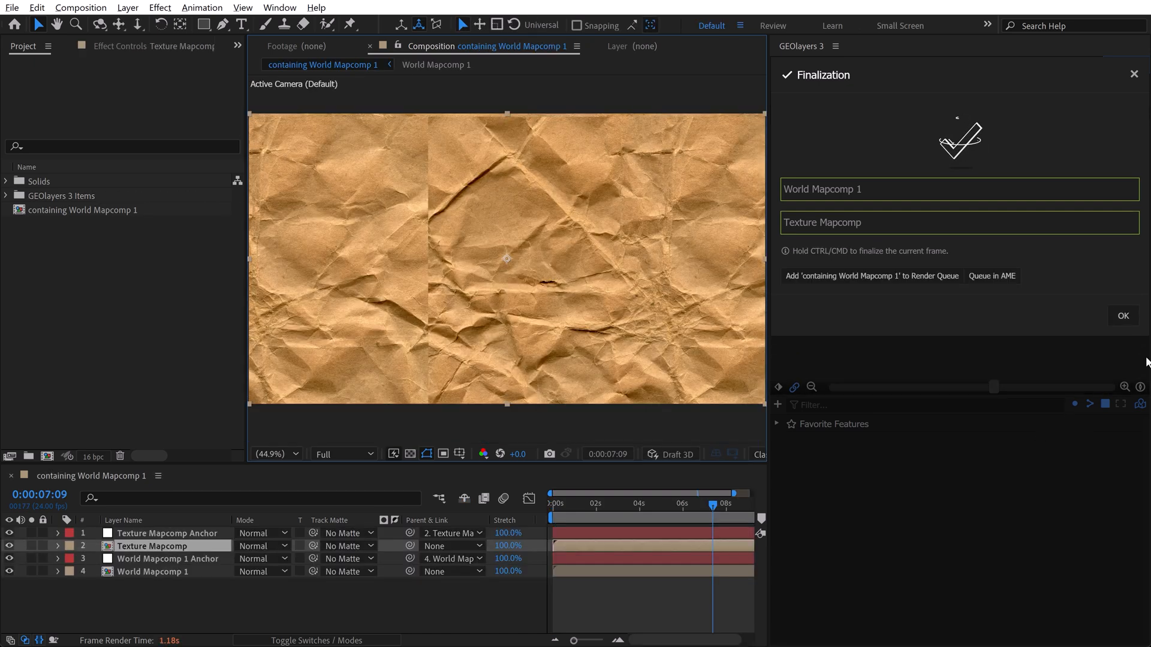
# - Set Texture Mapcomp to Soft Light blend mode and link its view to the world map
pyautogui.click(1122, 316)
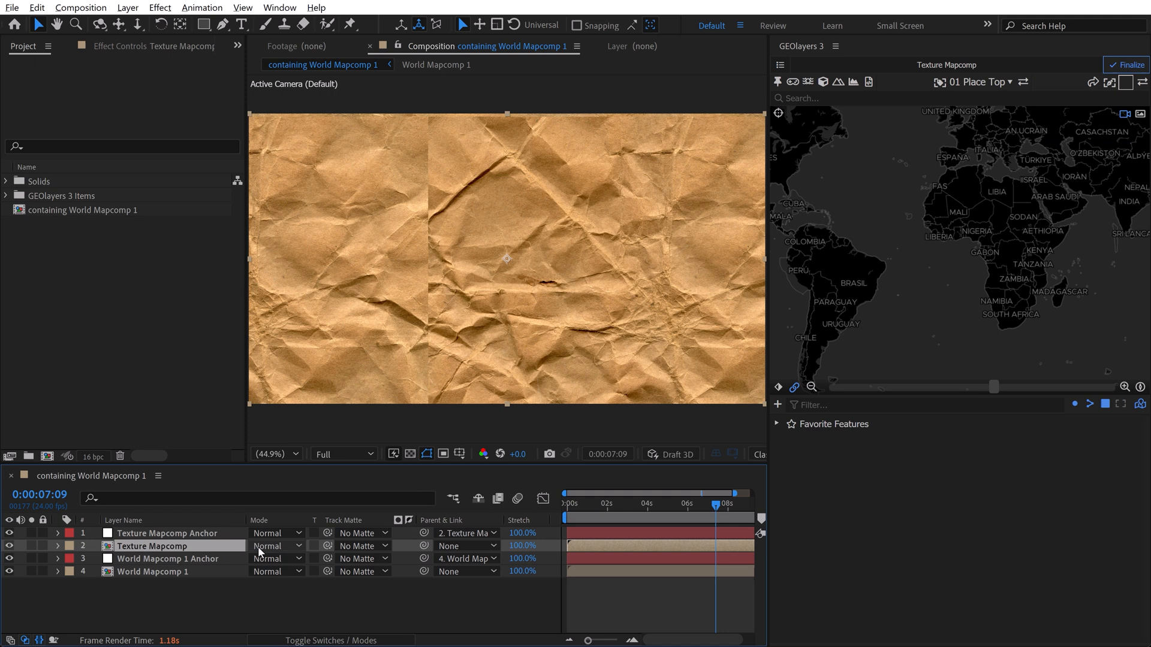
pyautogui.click(275, 546)
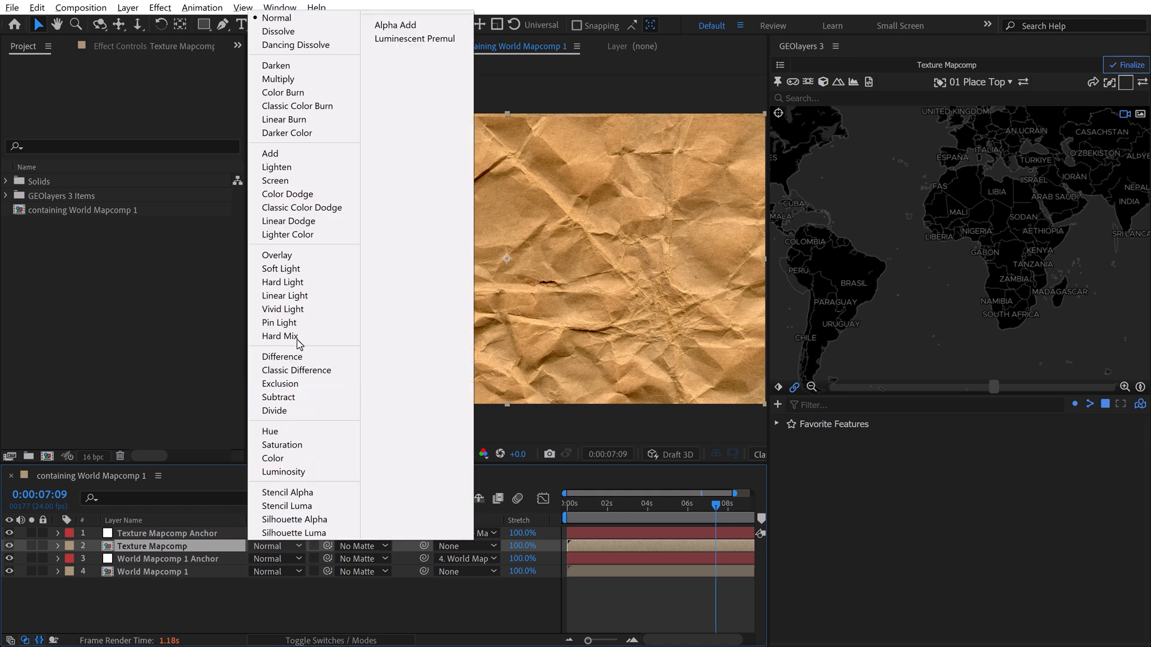
pyautogui.click(281, 269)
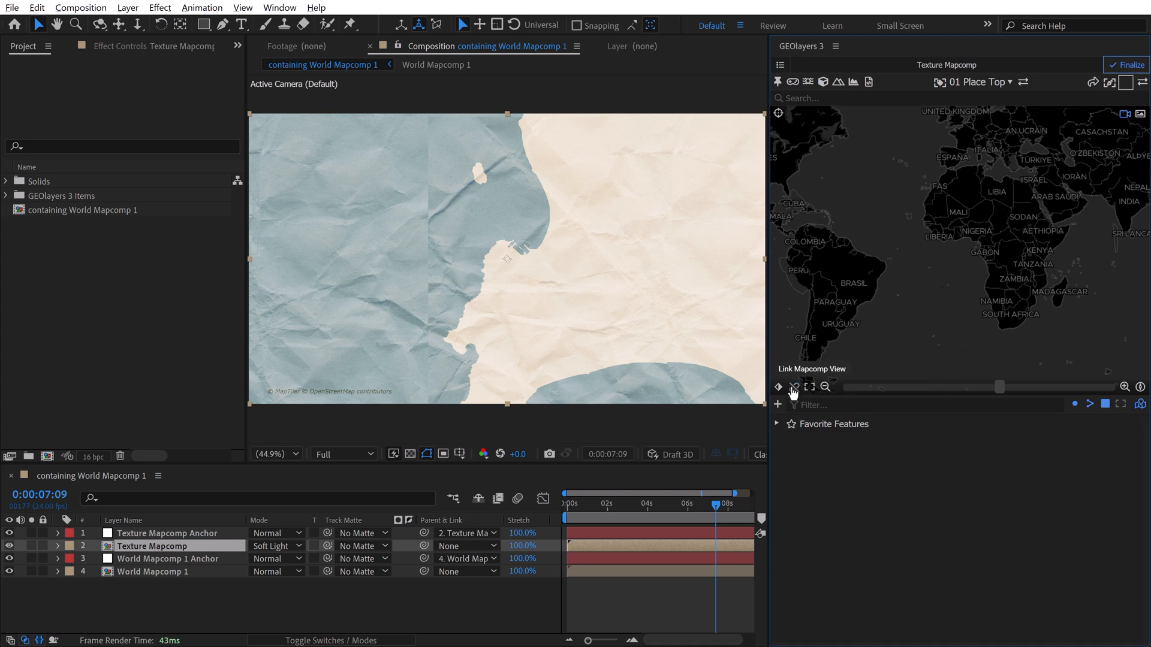
pyautogui.click(792, 386)
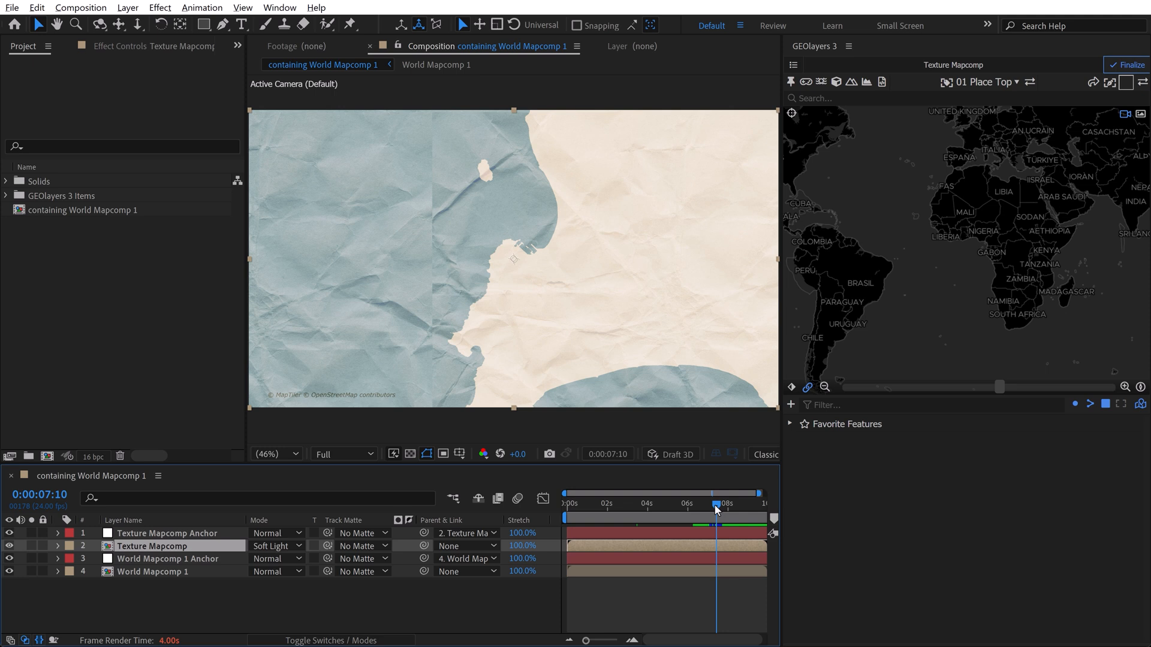
# - Re-finalize Texture Mapcomp and check the rendered MP4 in the 06-deliverables folder
pyautogui.click(1128, 64)
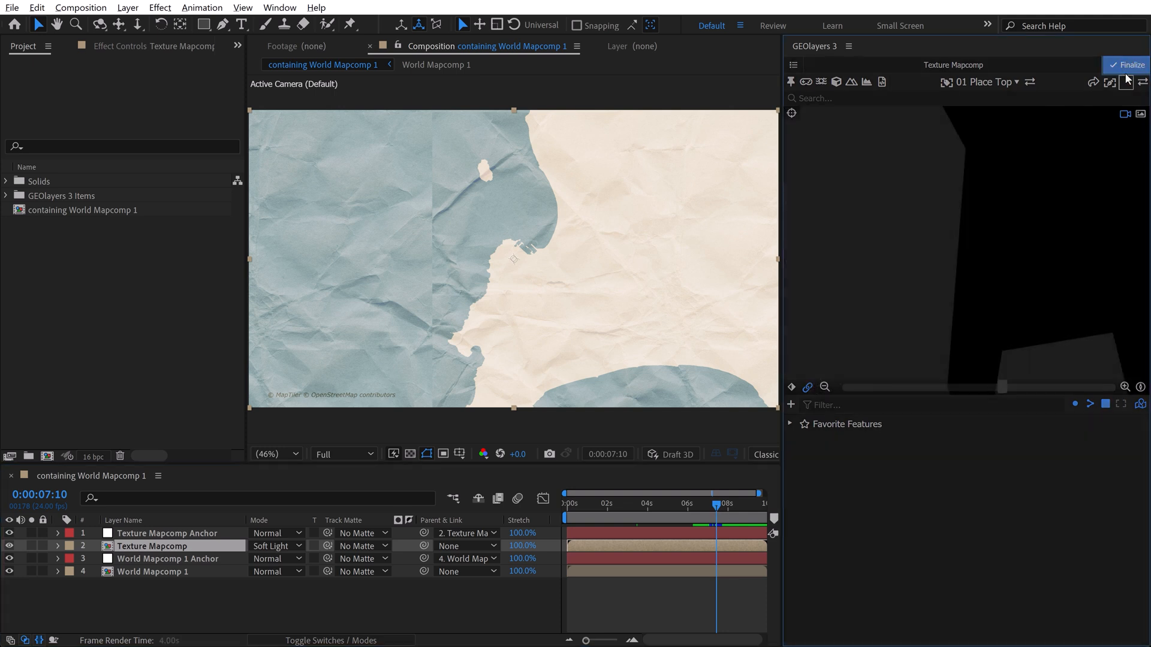
pyautogui.click(1129, 65)
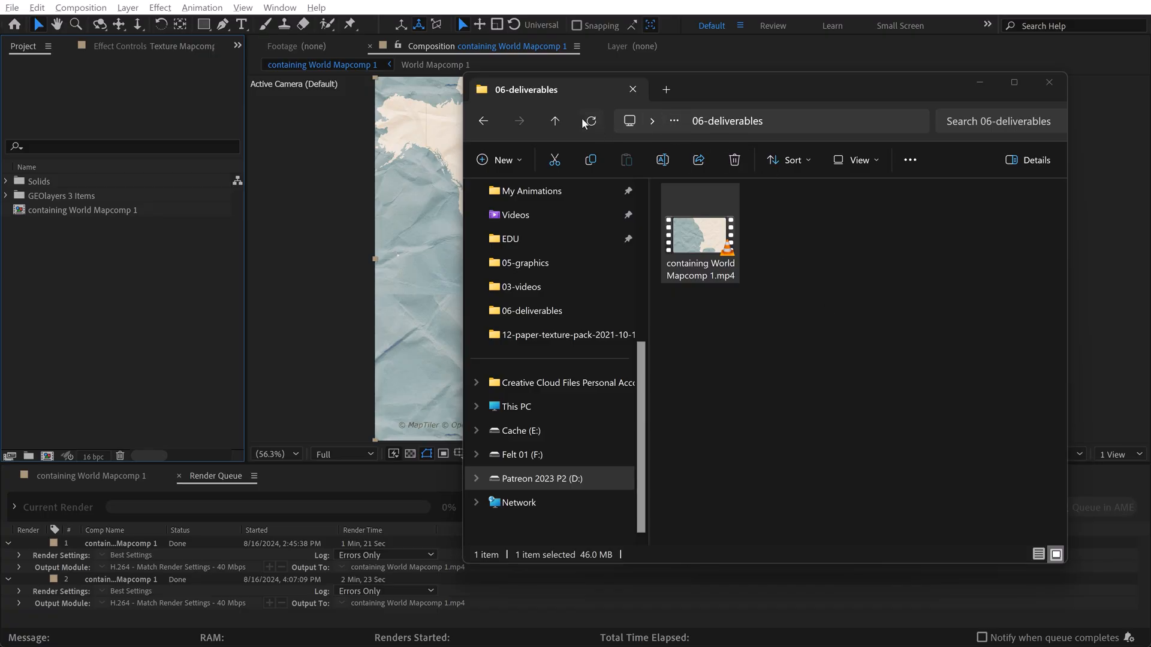
pyautogui.click(555, 121)
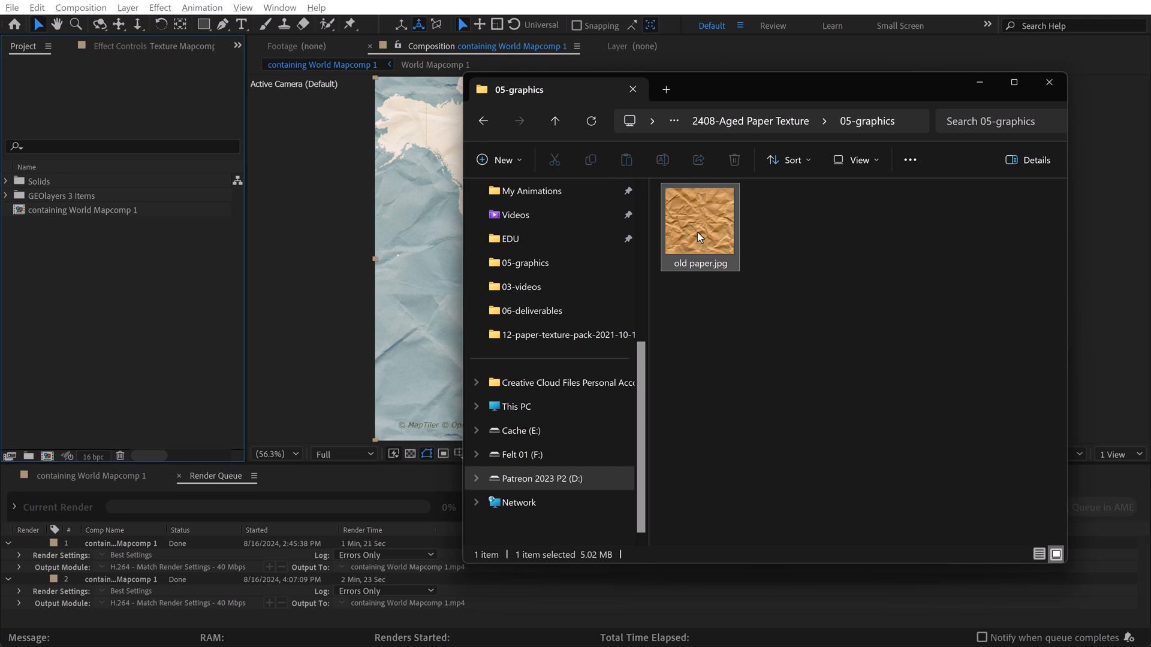
# - Open old paper.jpg with Adobe Photoshop
pyautogui.rightClick(698, 228)
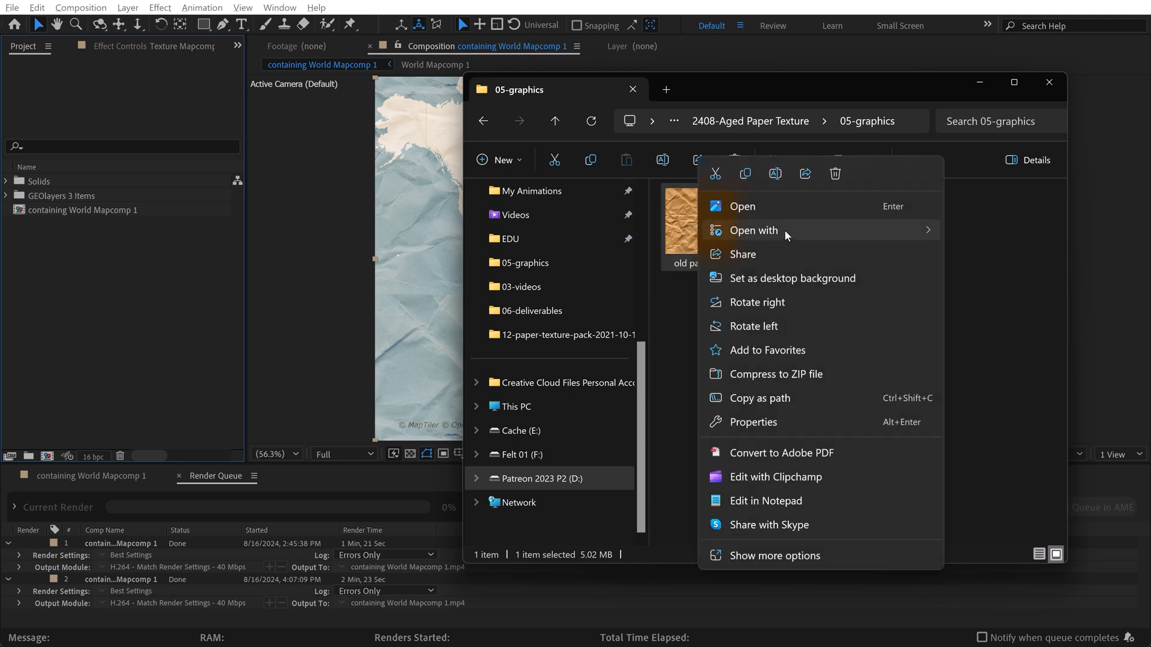
pyautogui.click(742, 206)
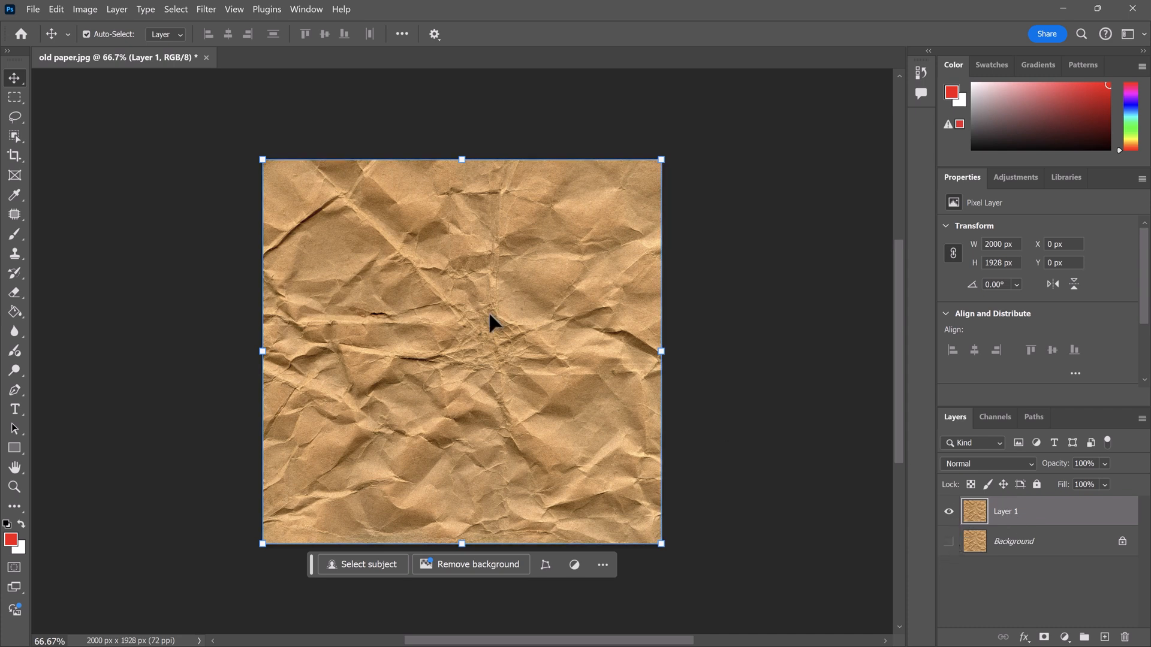
# - Save the texture as old paper.psd in Photoshop format, confirming the format options
pyautogui.click(32, 9)
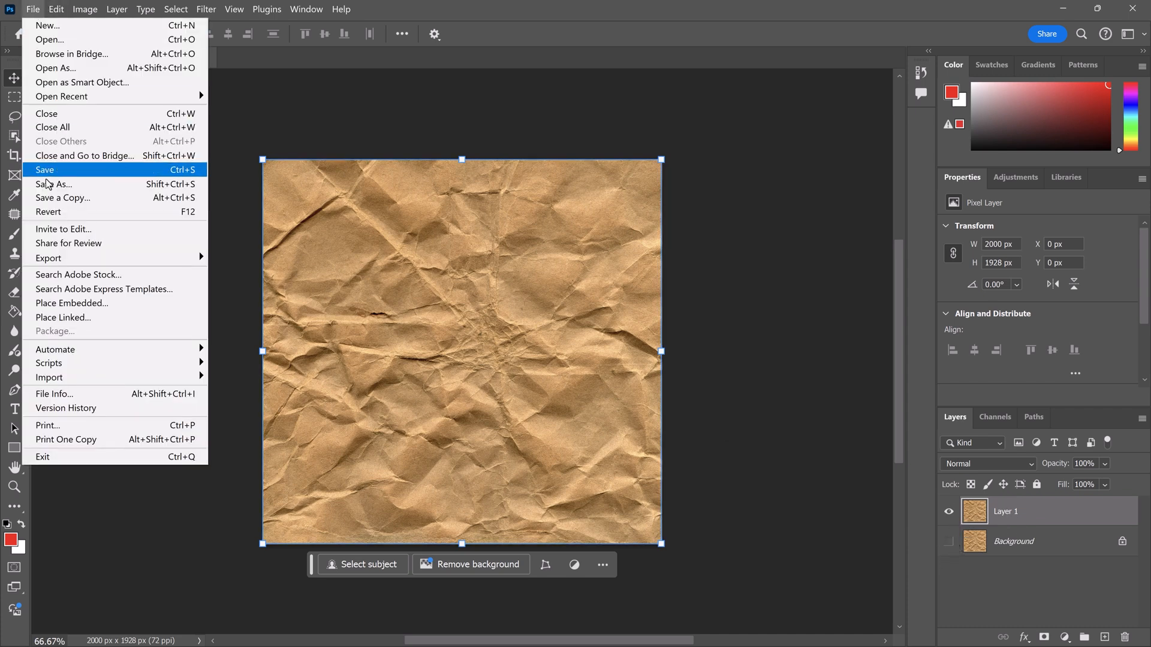
pyautogui.click(45, 170)
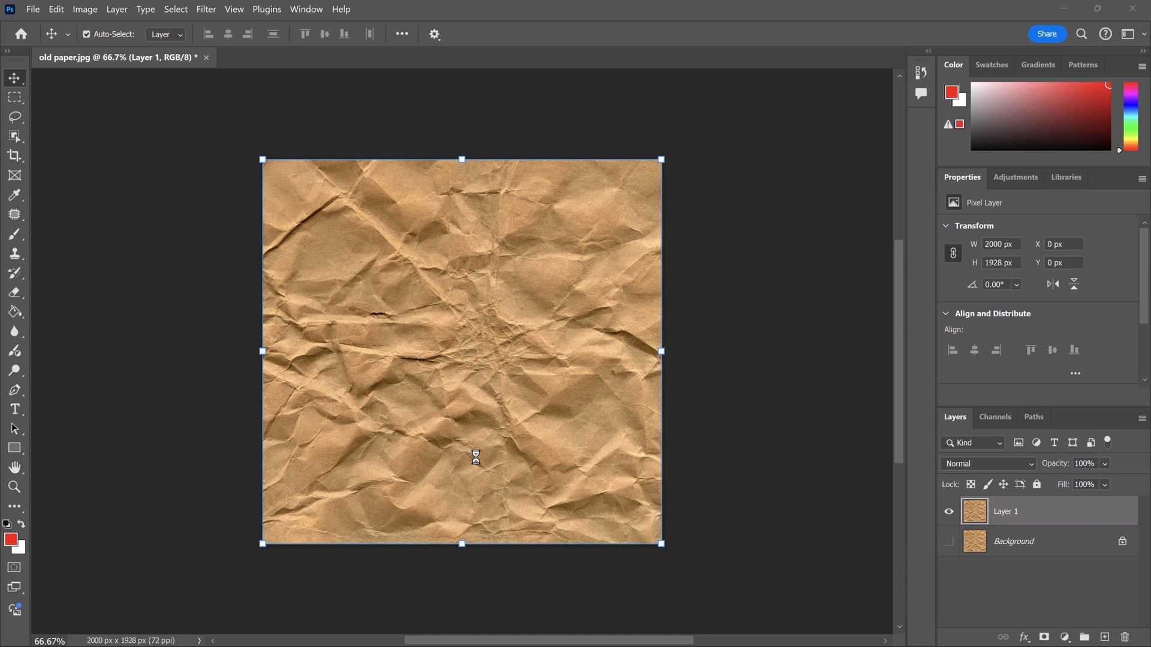
pyautogui.press('ctrl+shift+s')
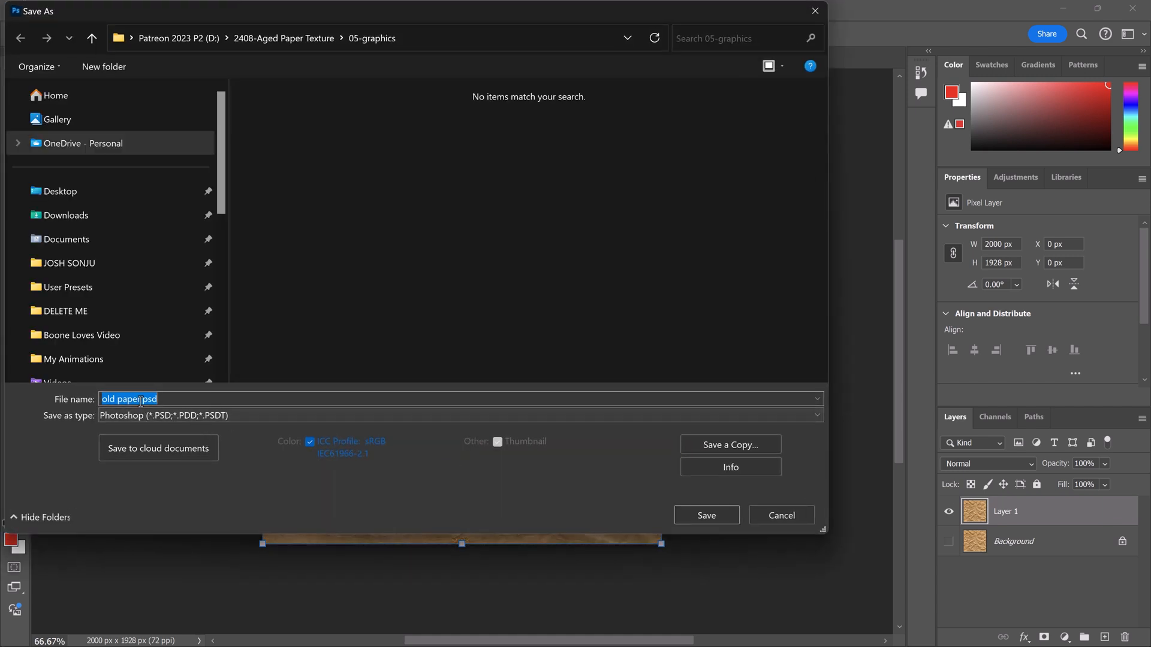
pyautogui.click(705, 515)
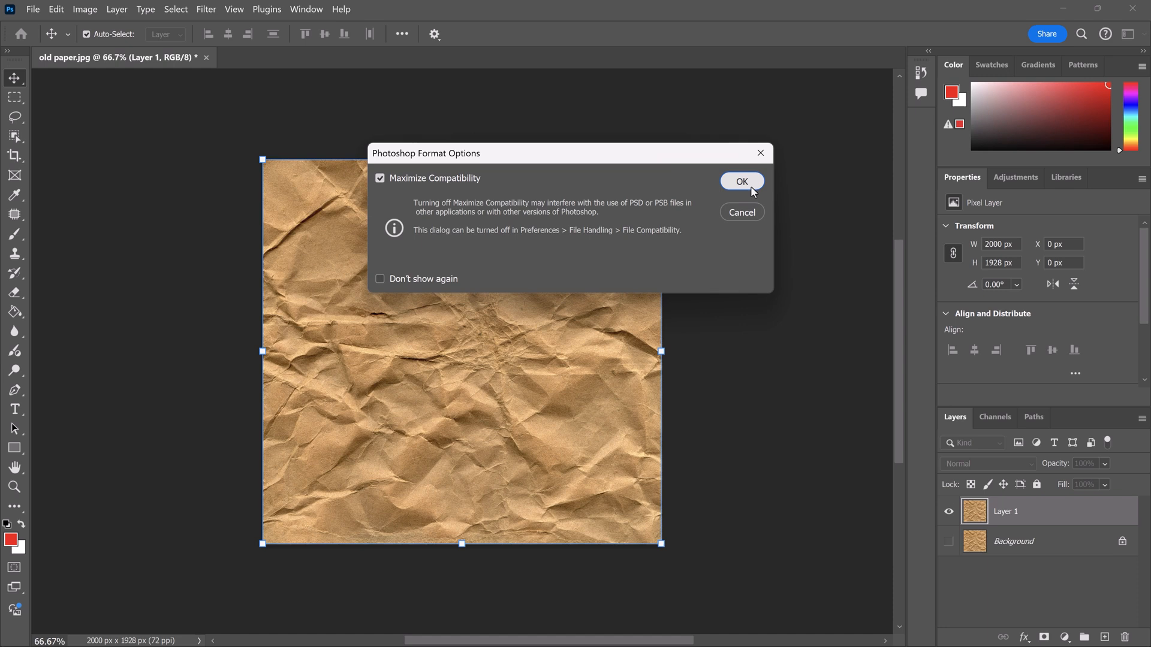
pyautogui.click(741, 181)
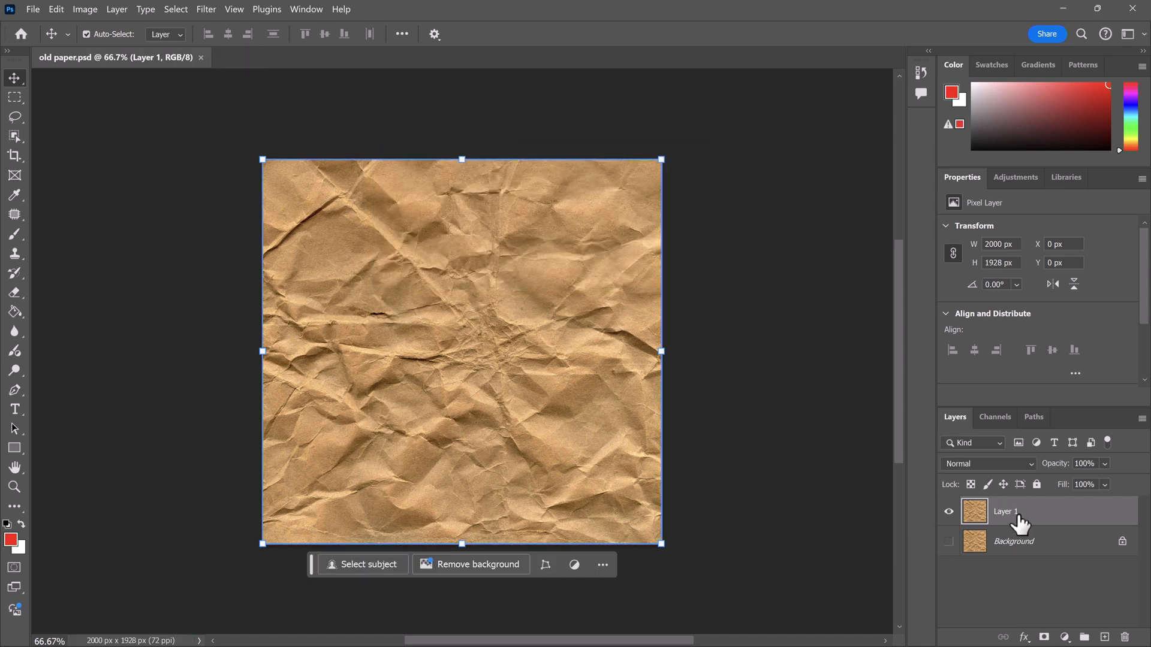
pyautogui.moveTo(994, 511)
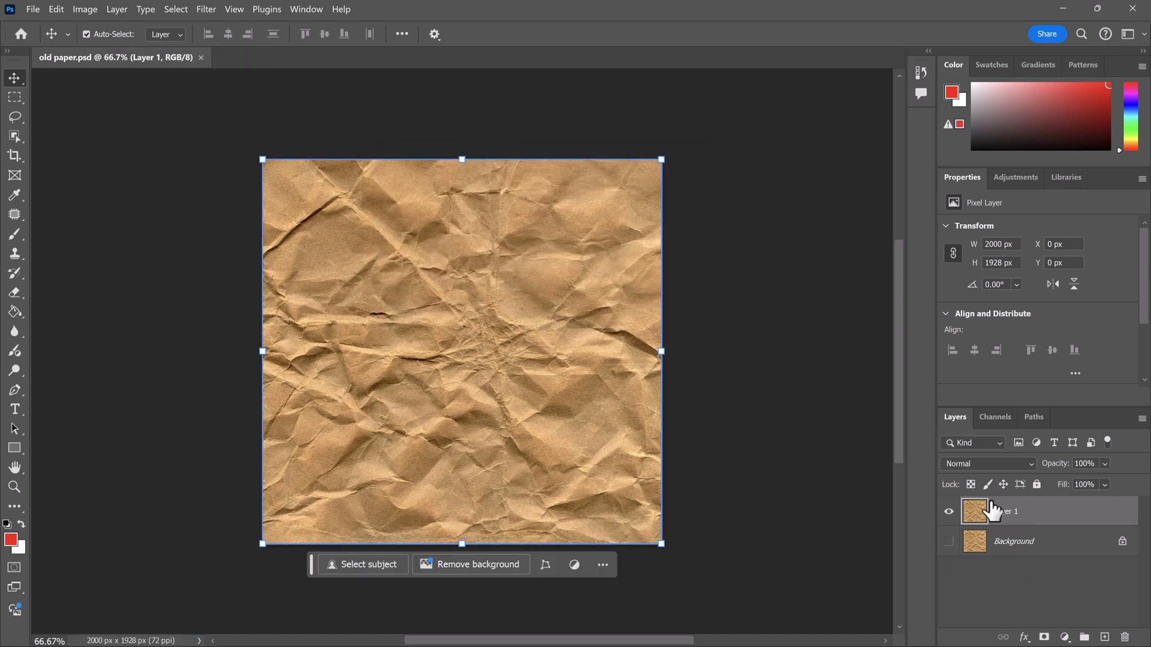
# - Apply the Offset filter with Wrap Around to Layer 1's paper texture
pyautogui.click(206, 9)
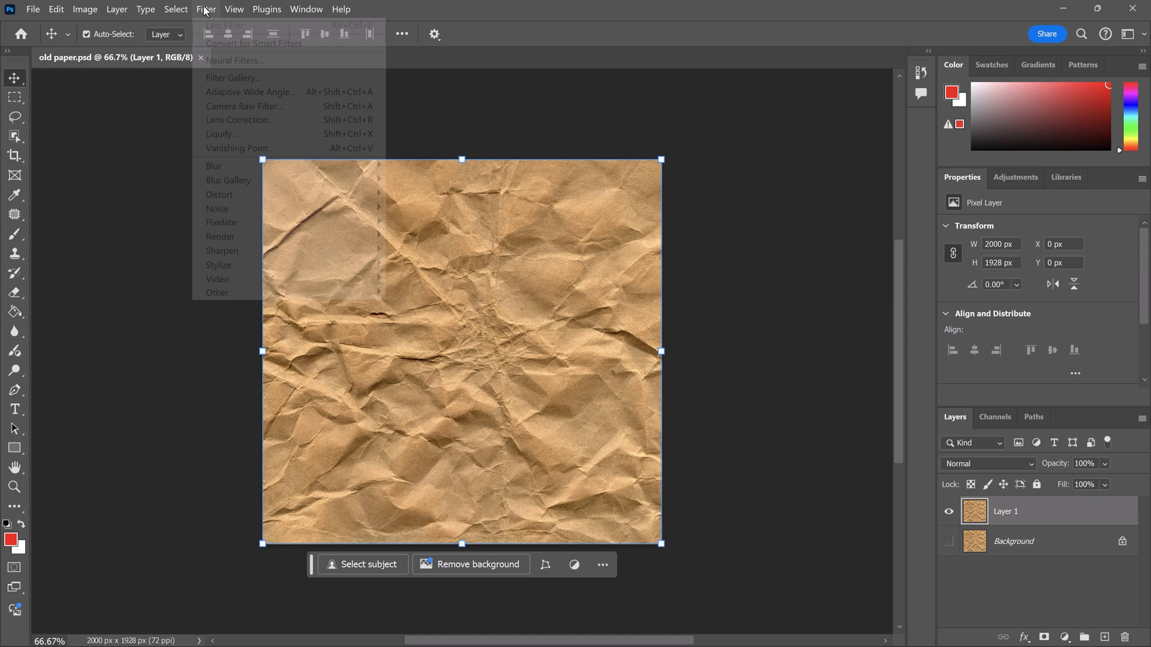
pyautogui.moveTo(290, 292)
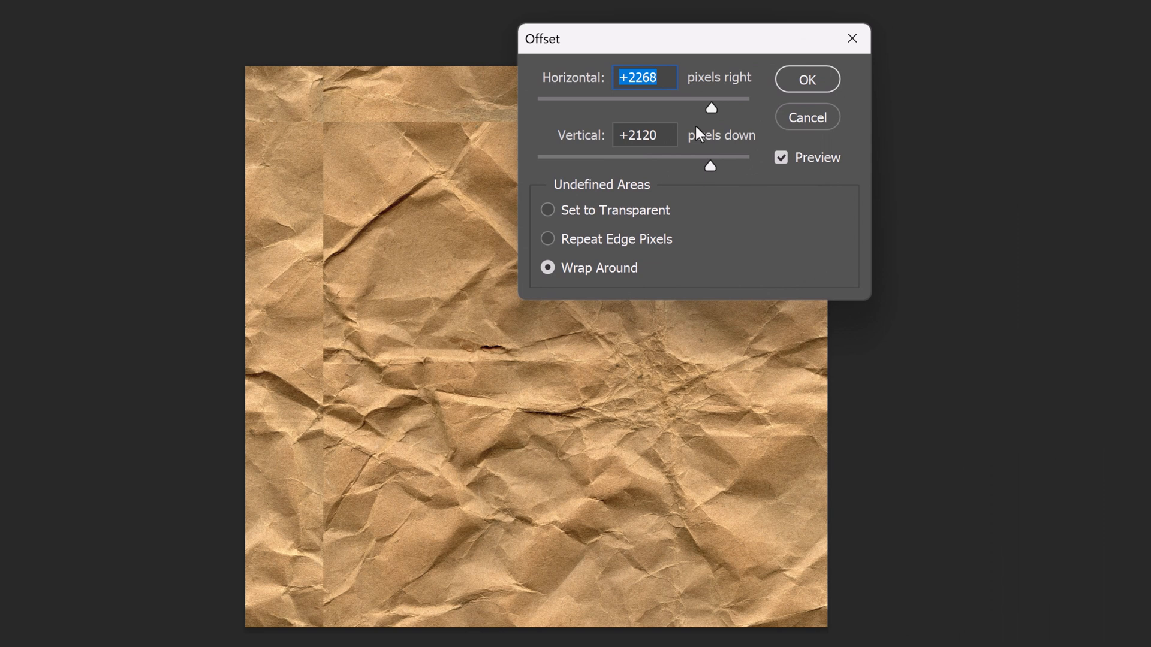
pyautogui.moveTo(585, 154)
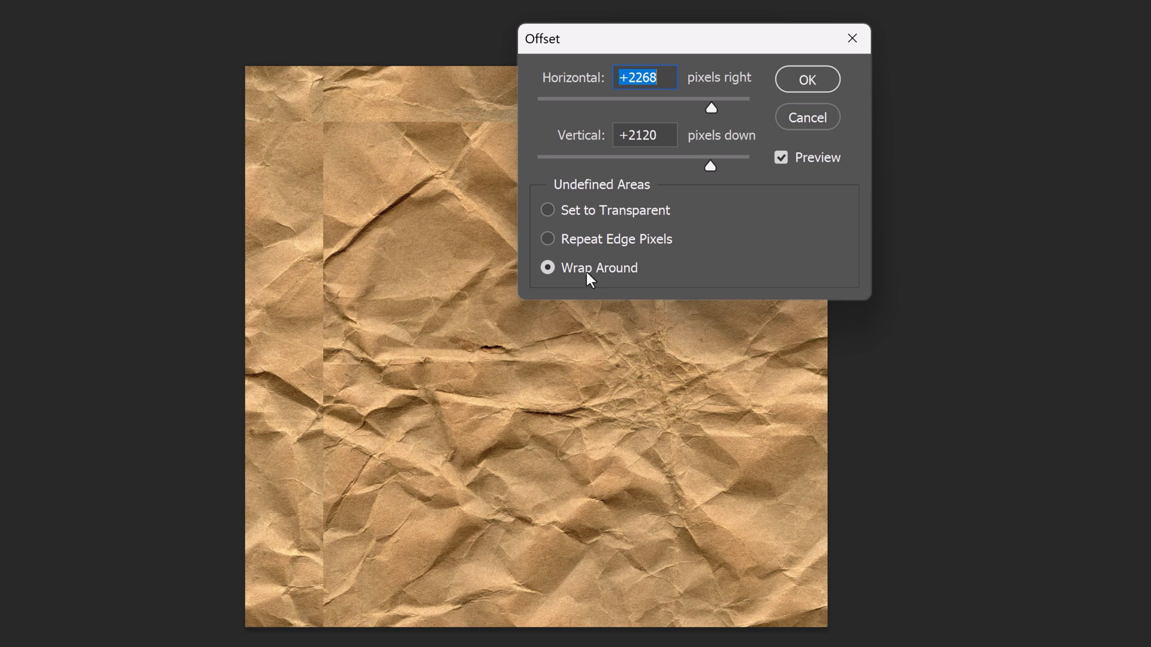
pyautogui.moveTo(586, 261)
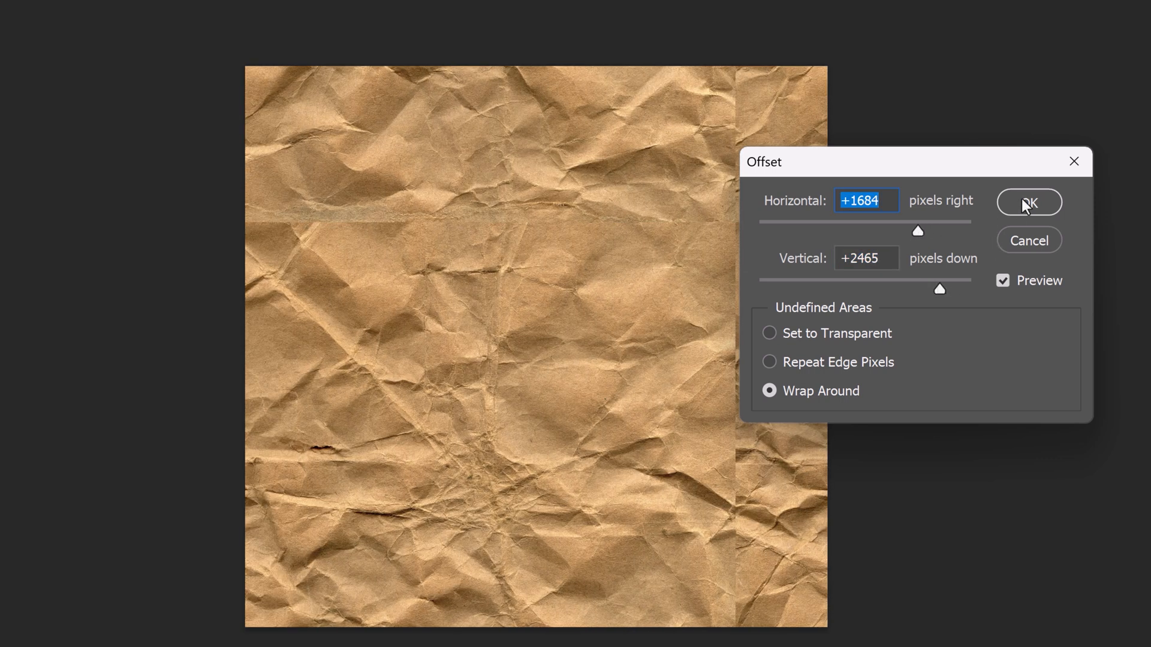
pyautogui.click(1029, 202)
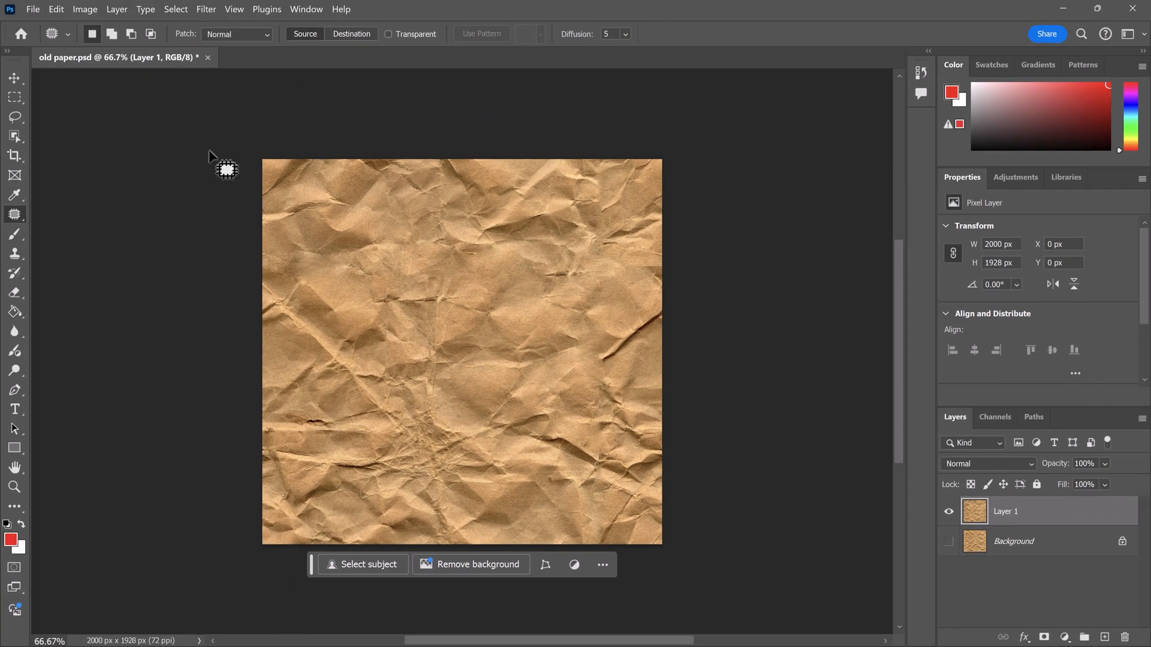
# - Begin exporting the retouched seamless paper texture from the File menu
pyautogui.click(32, 9)
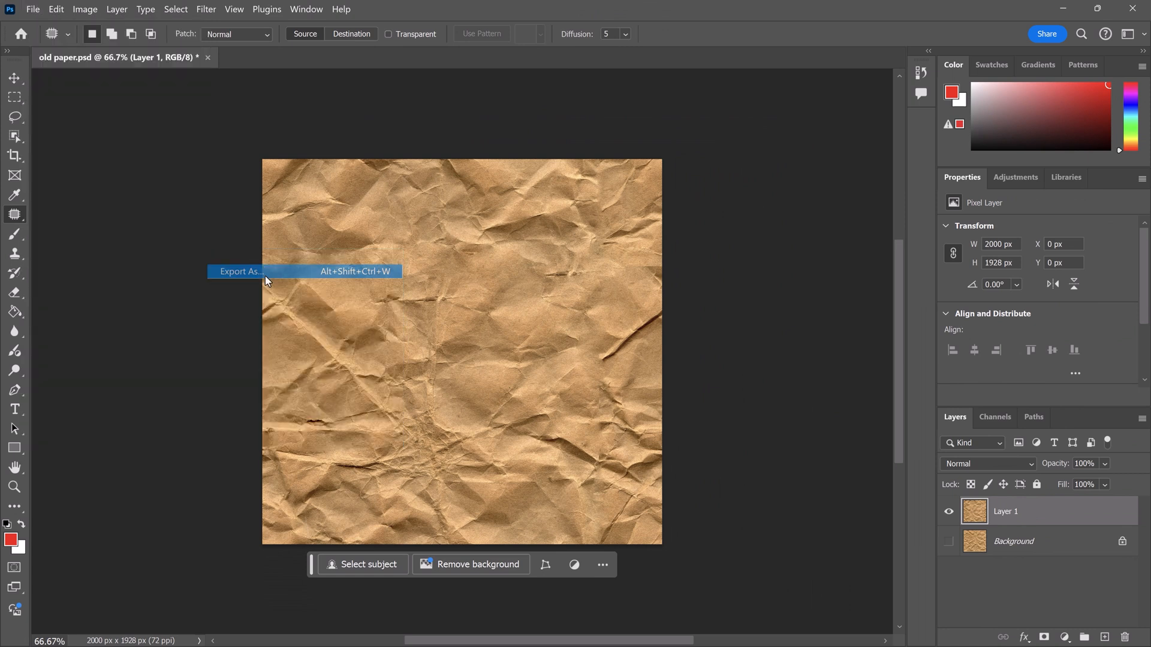
# - Export the seamless paper texture from Photoshop as a JPG
pyautogui.click(239, 271)
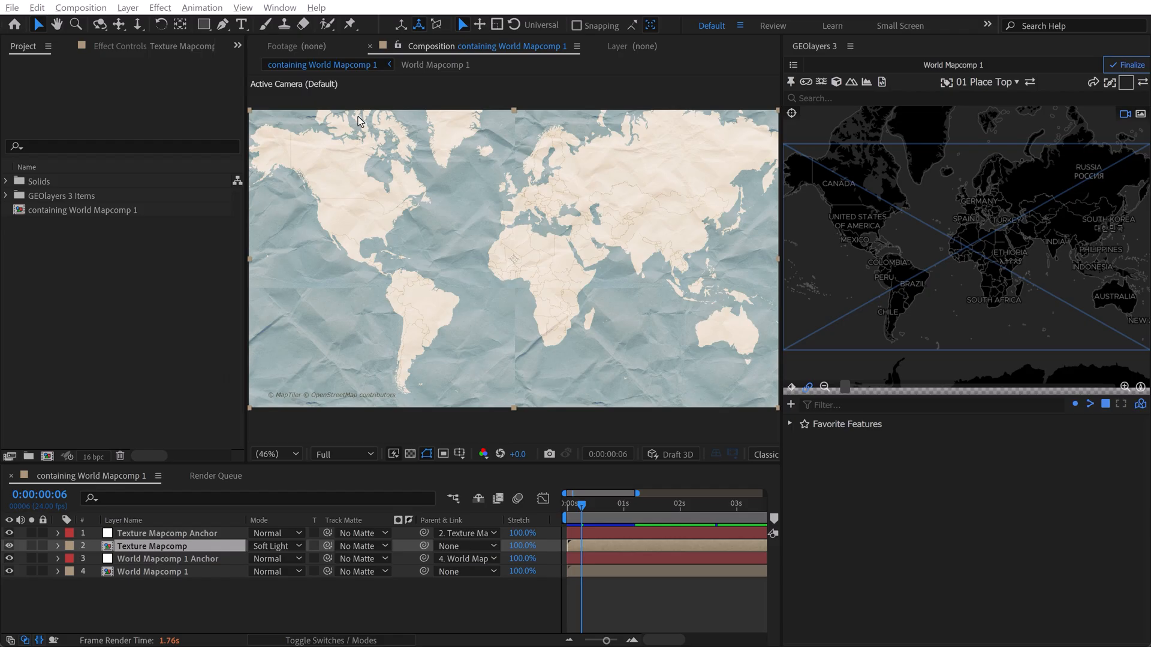
# - Zoom the viewer to 200% to check the texture seam, then show the GEOlayers mapcomp list
pyautogui.click(273, 454)
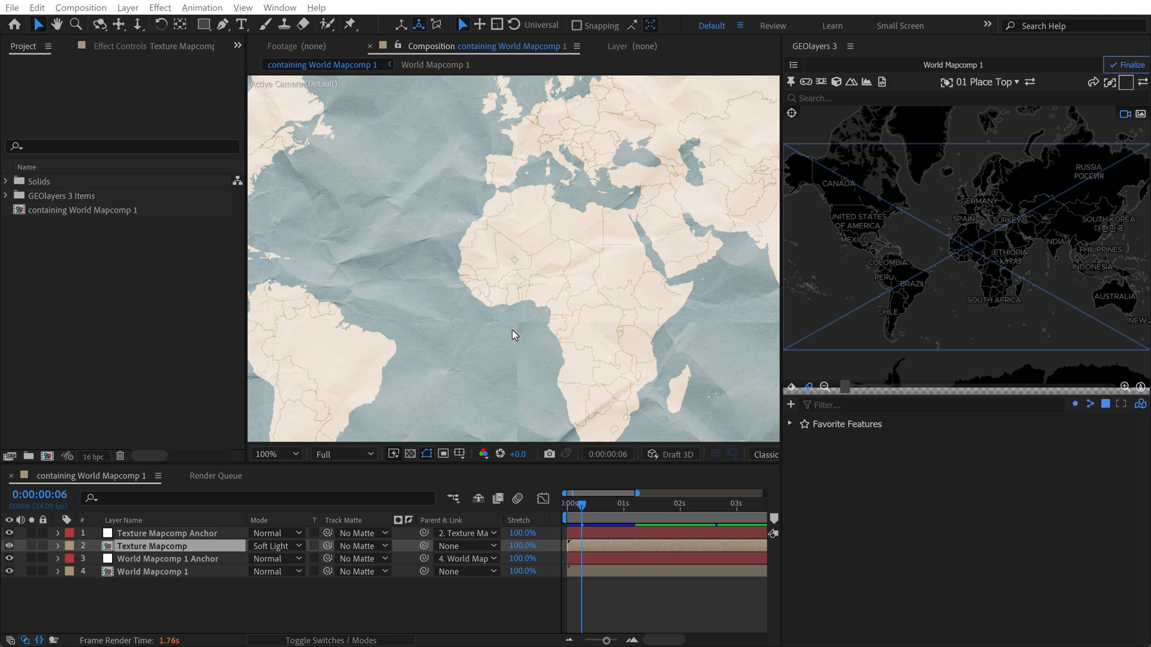
pyautogui.click(272, 454)
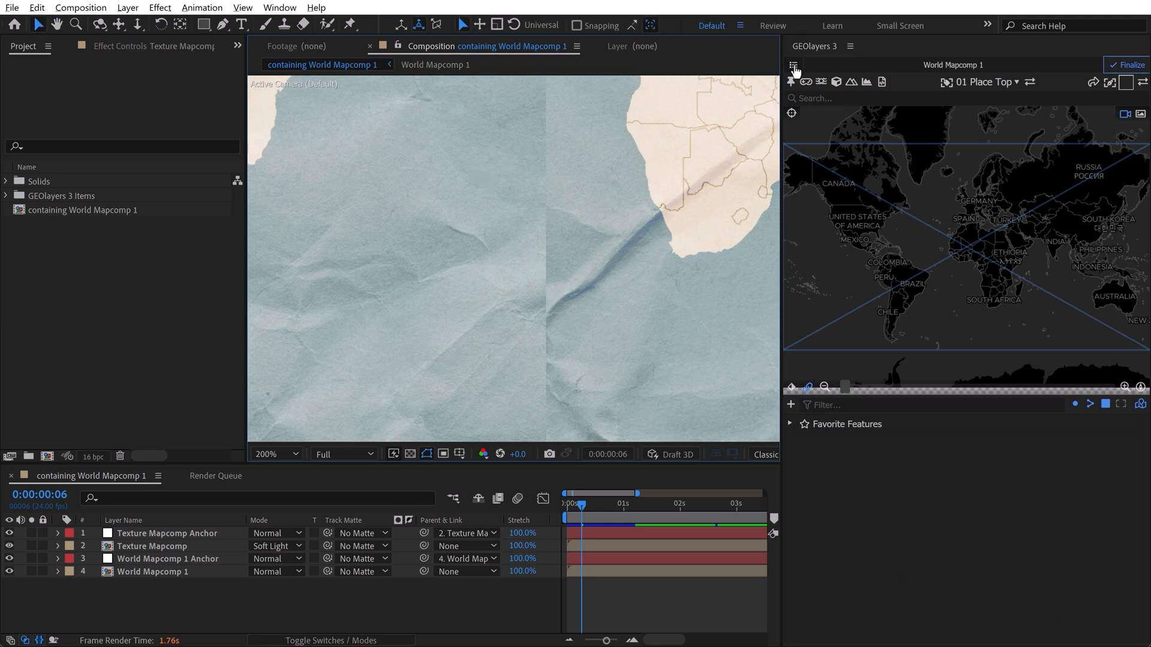
pyautogui.click(792, 65)
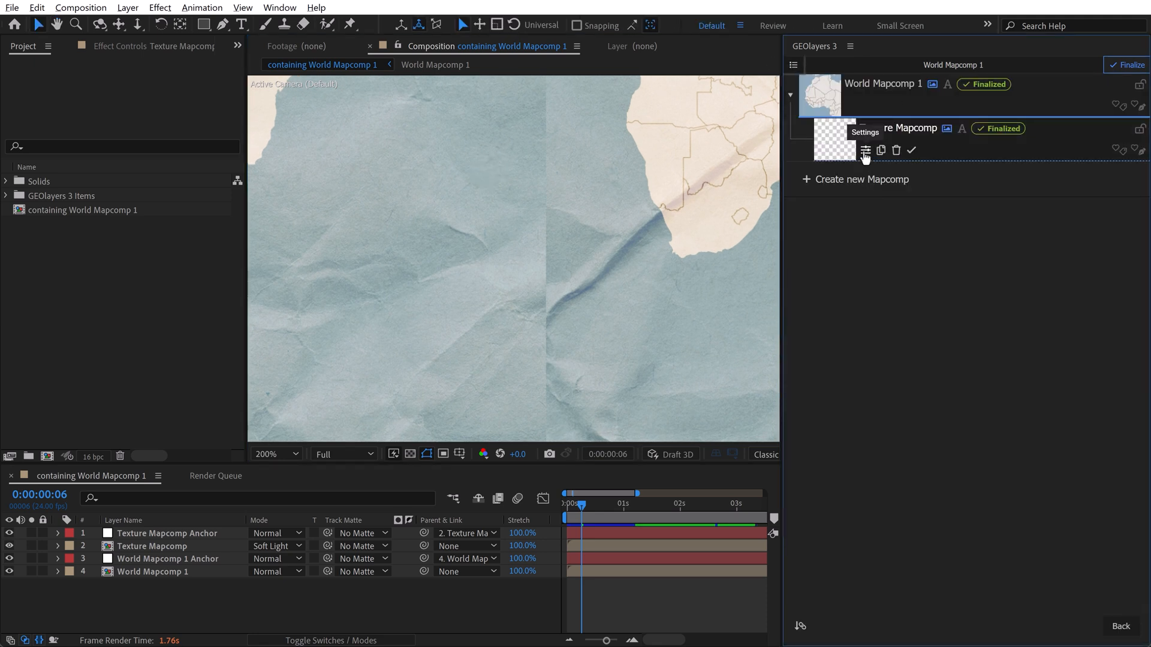
# - Load 'old paper - seamless.jpg' as the Texture Mapcomp imagery
pyautogui.click(866, 151)
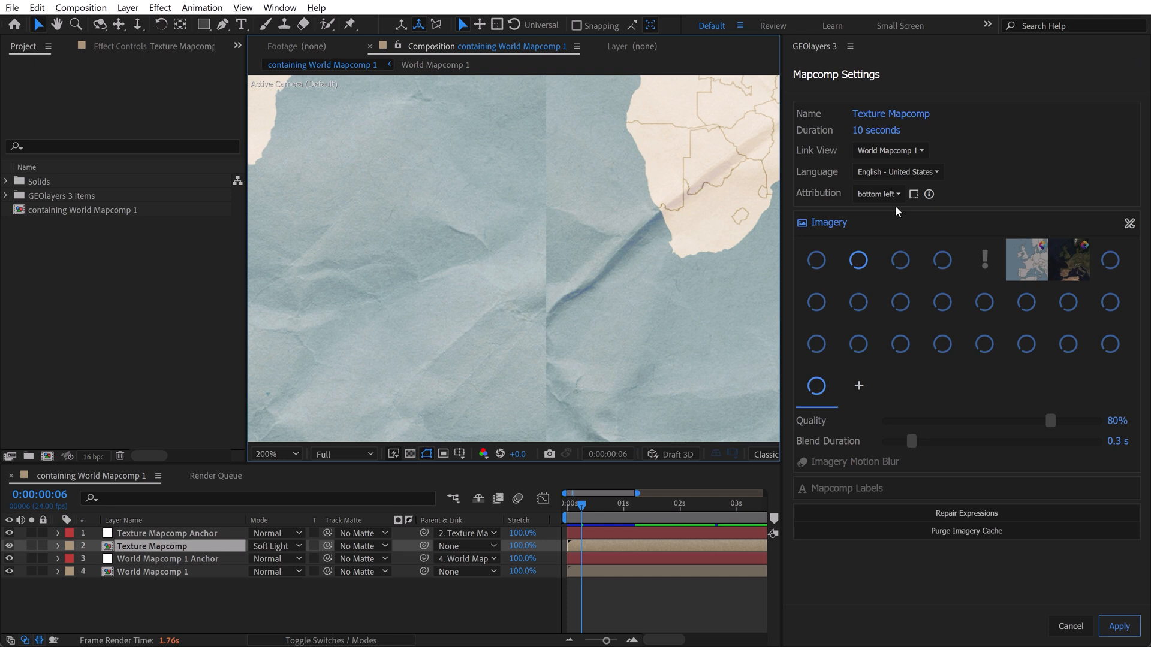
pyautogui.click(1129, 224)
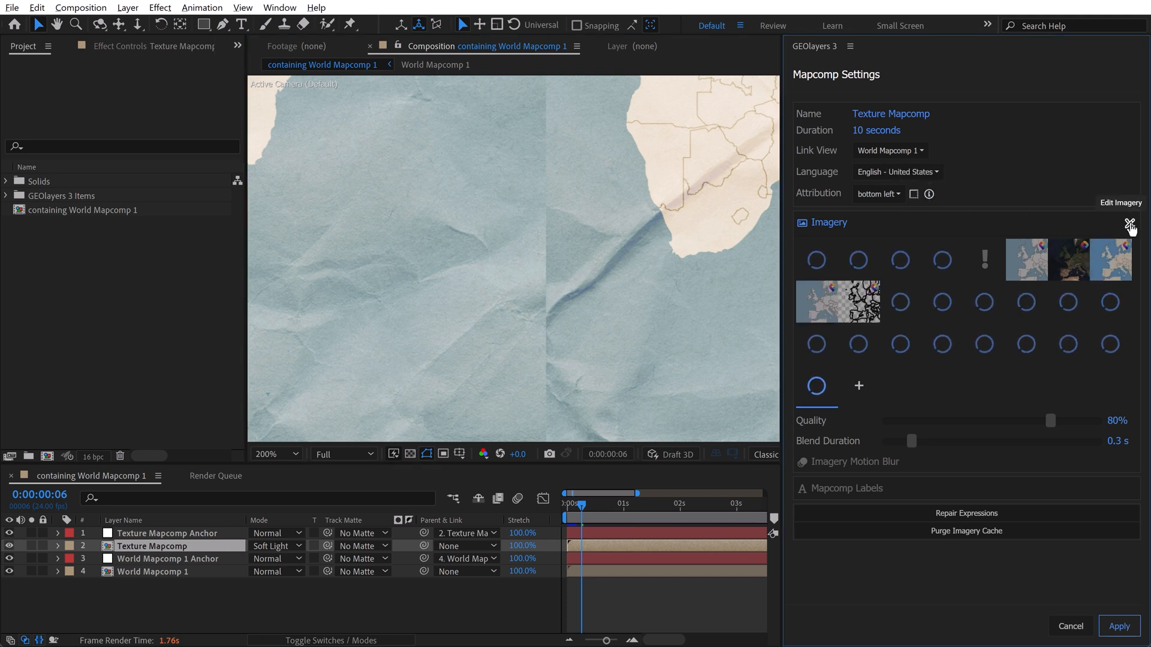
pyautogui.click(1131, 223)
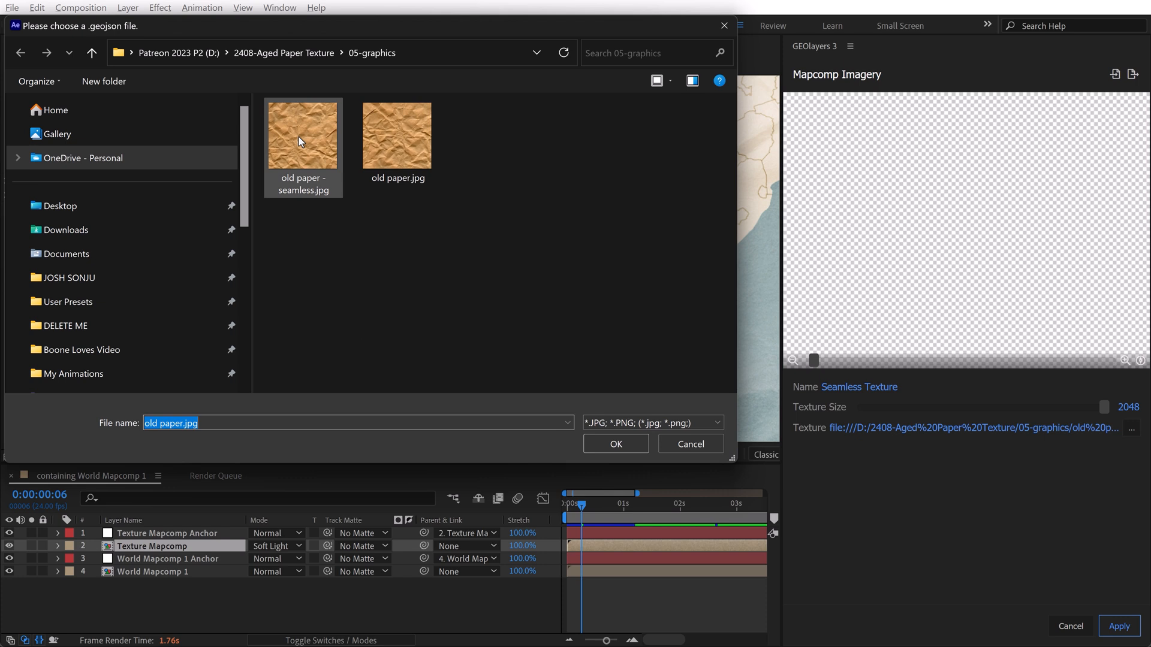
pyautogui.click(615, 444)
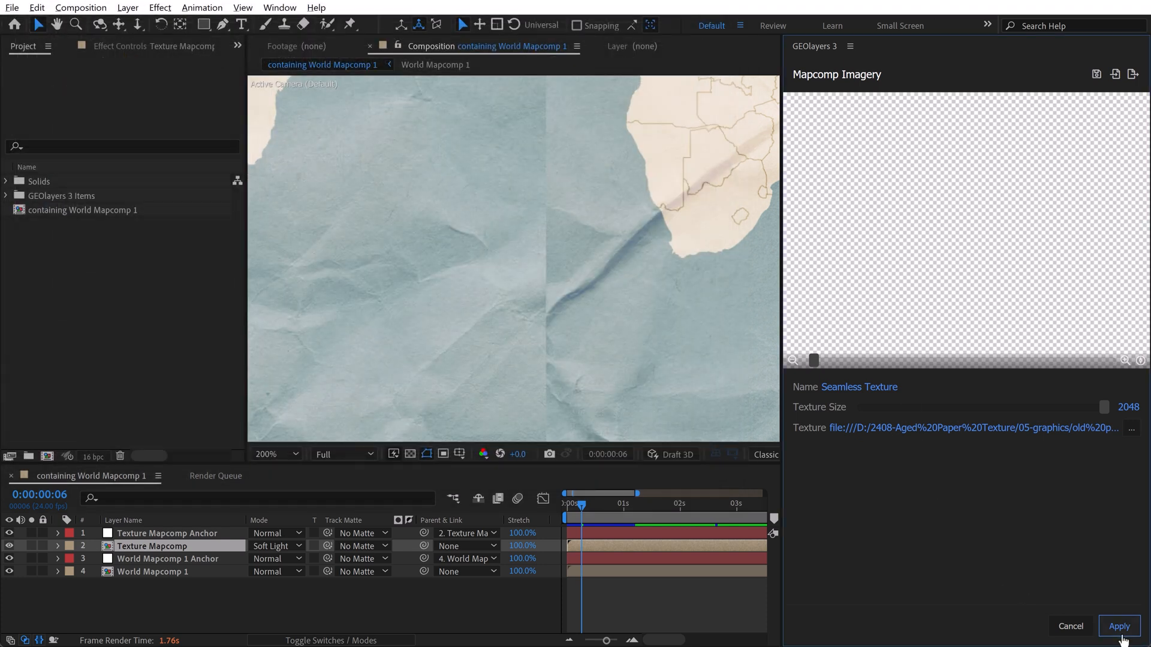
# - Apply the new imagery and mapcomp settings, then re-finalize World Mapcomp 1 and Texture Mapcomp
pyautogui.click(1118, 626)
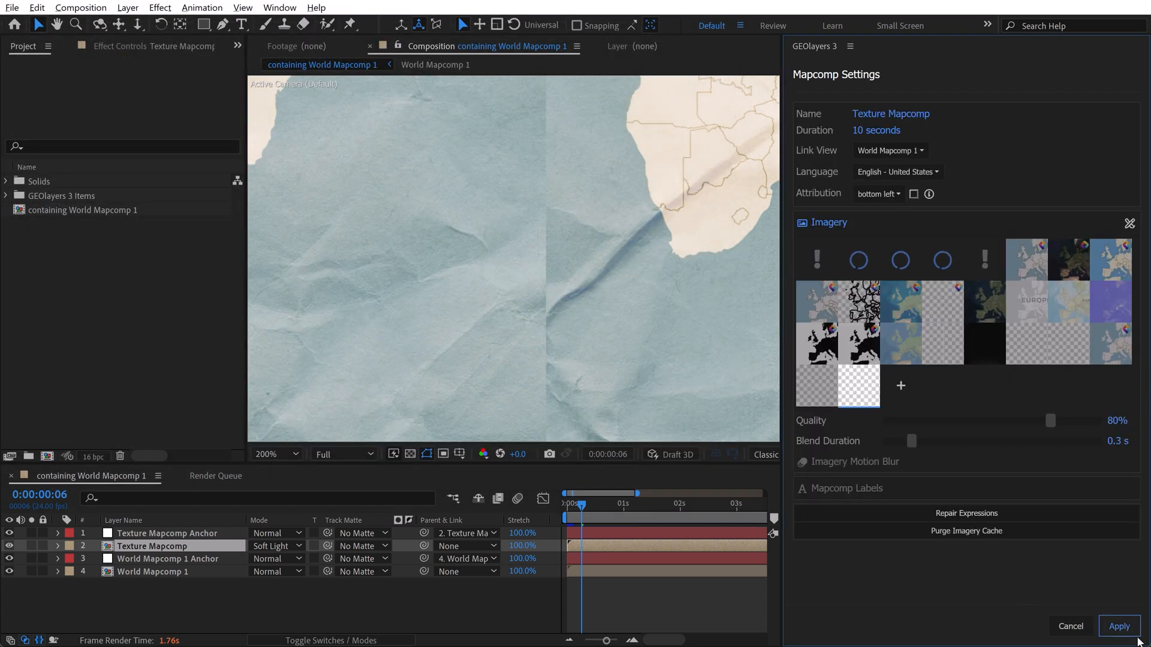
pyautogui.click(1118, 626)
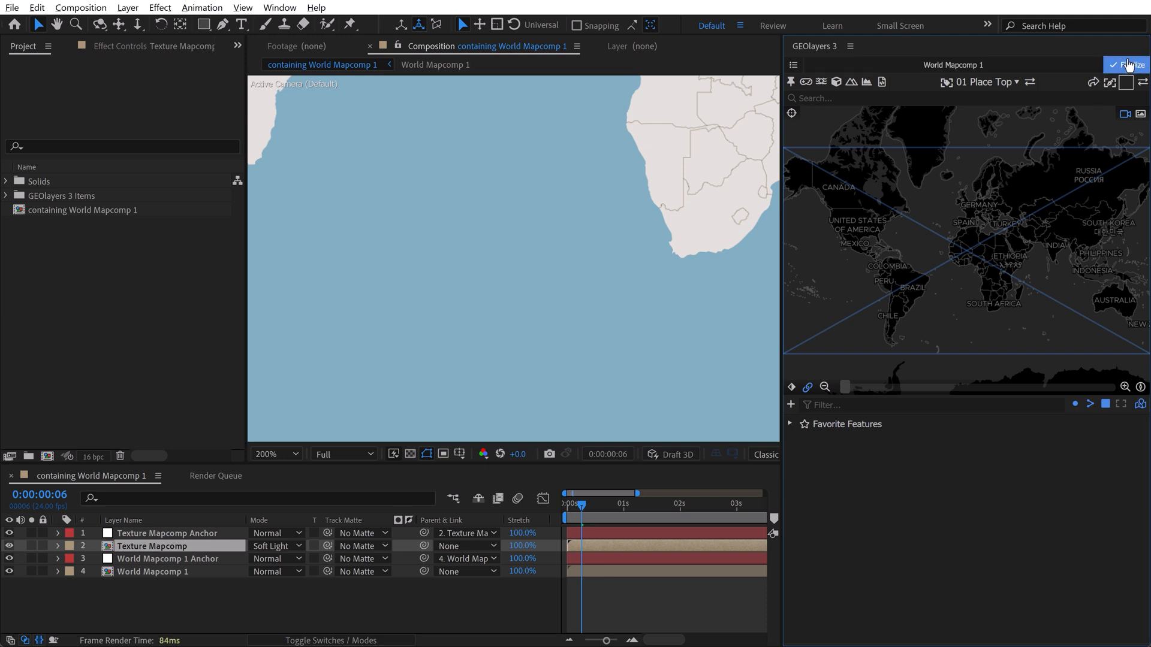
pyautogui.click(1130, 65)
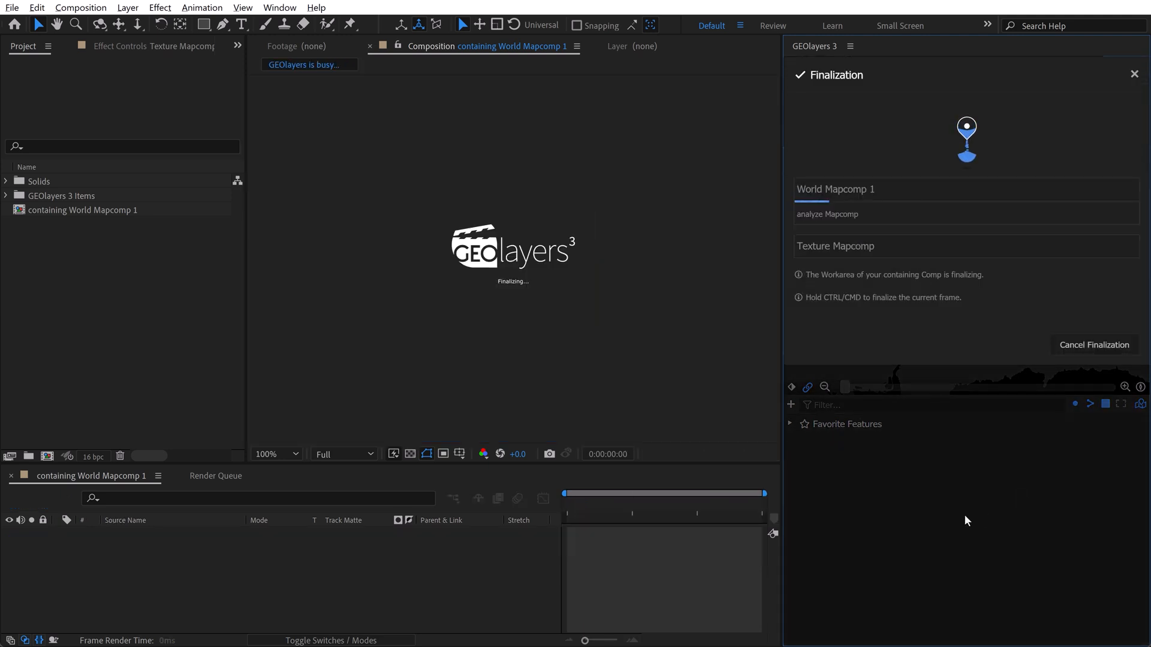